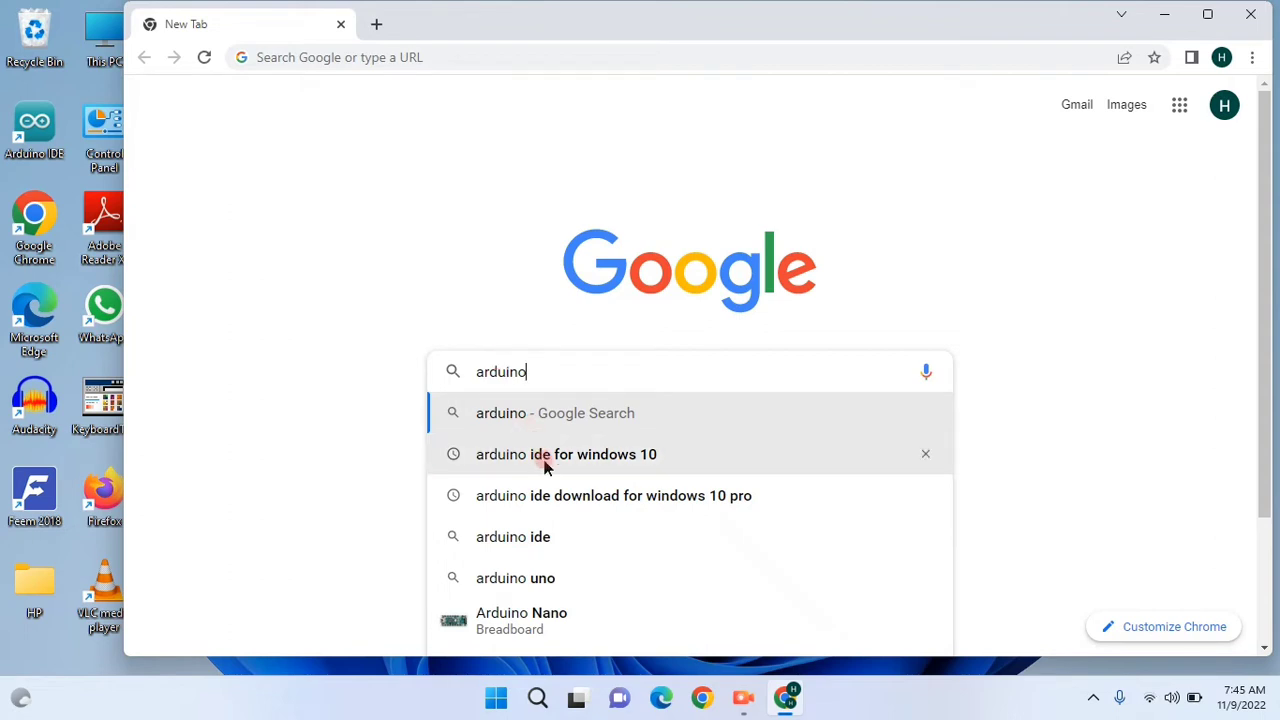
mouse_move(550, 500)
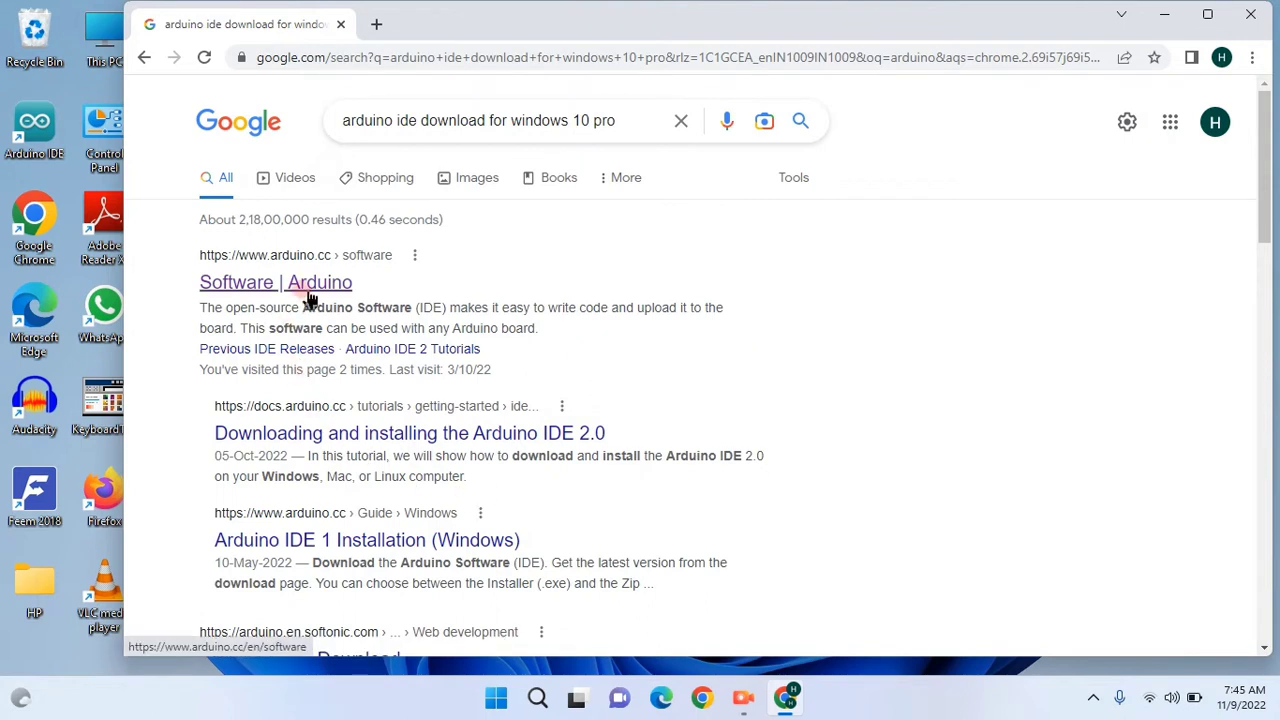
- Open the 'Software | Arduino' result from the Google search results
click(284, 282)
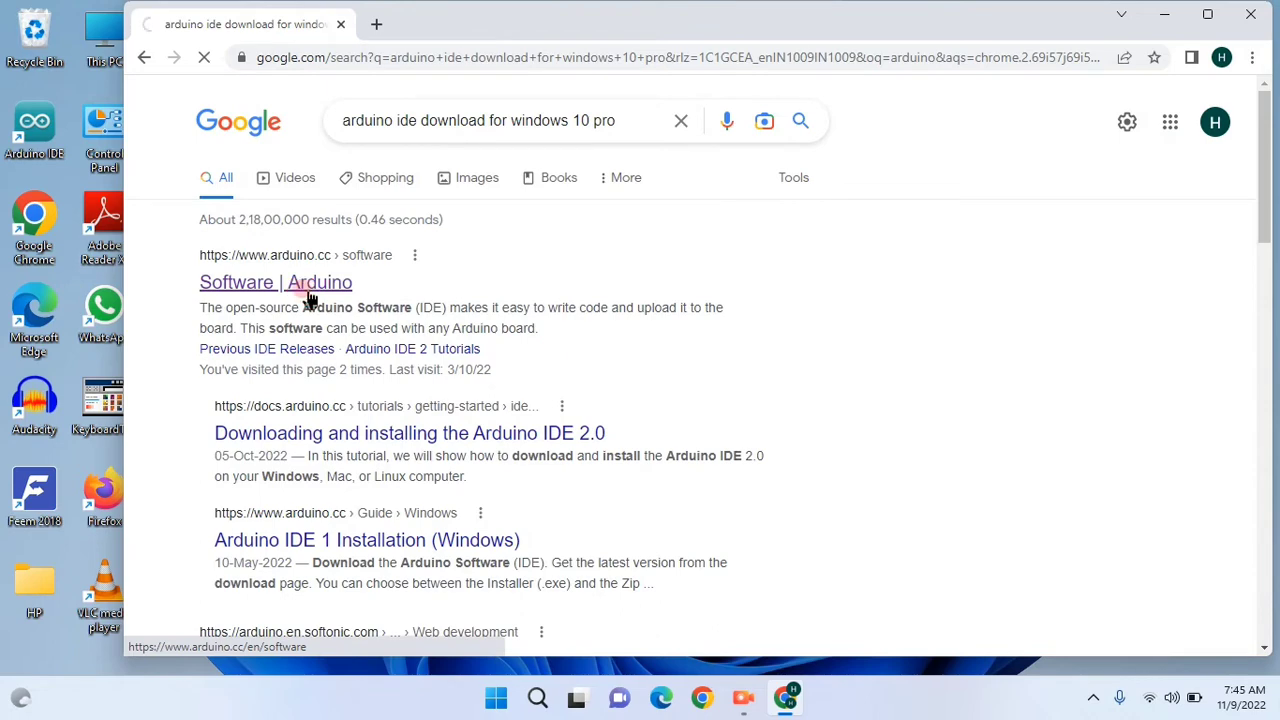
click(304, 282)
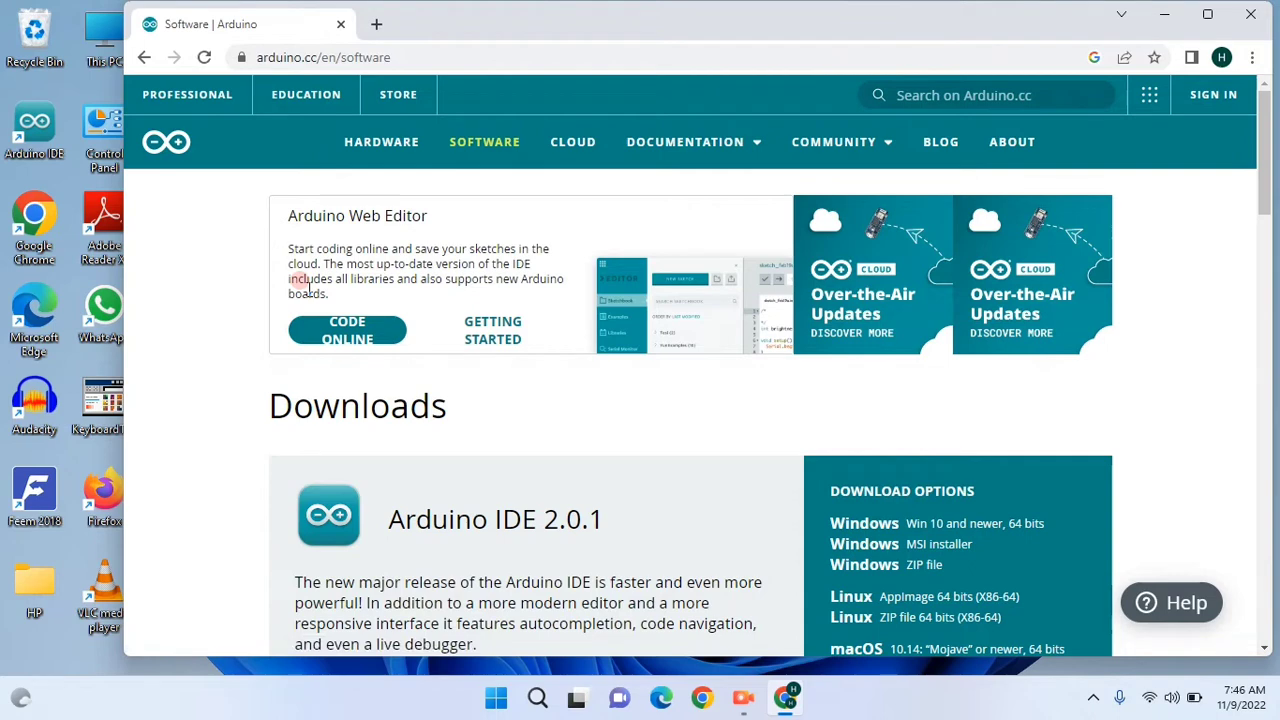
- Choose the 'Windows Win 10 and newer, 64 bits' download for Arduino IDE 2.0.1
click(832, 140)
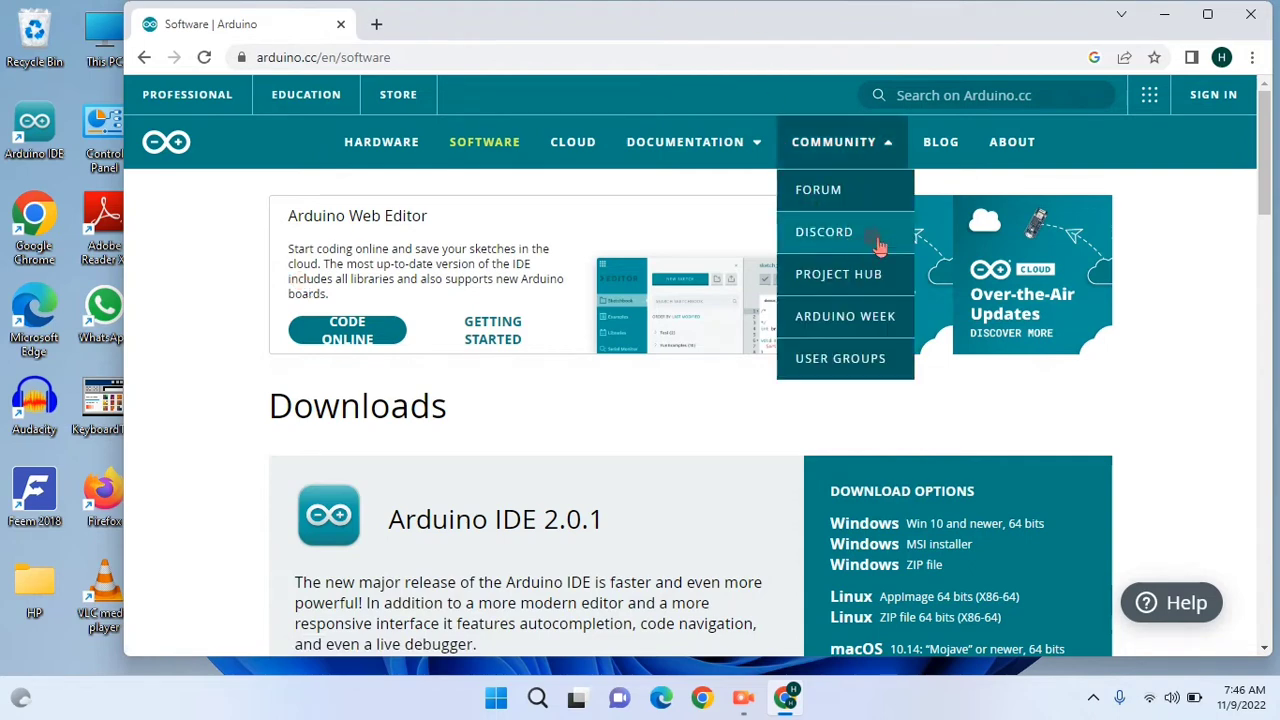
mouse_move(336, 148)
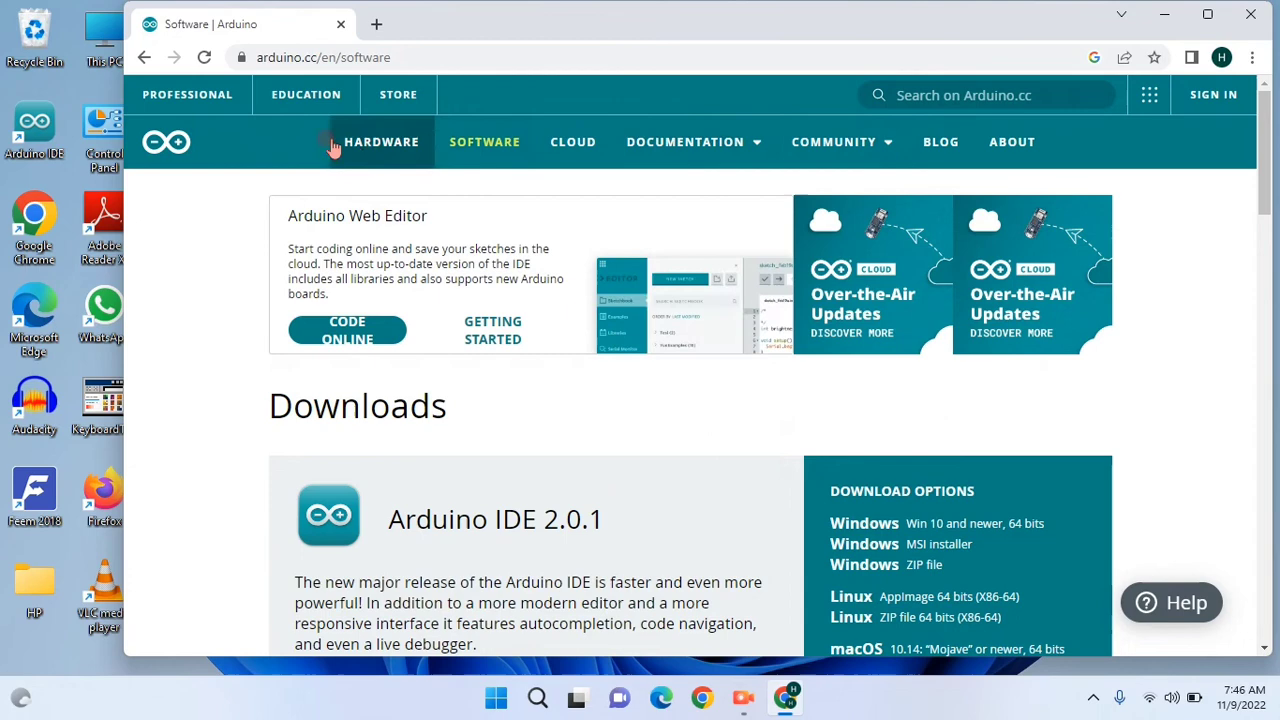
mouse_move(1228, 388)
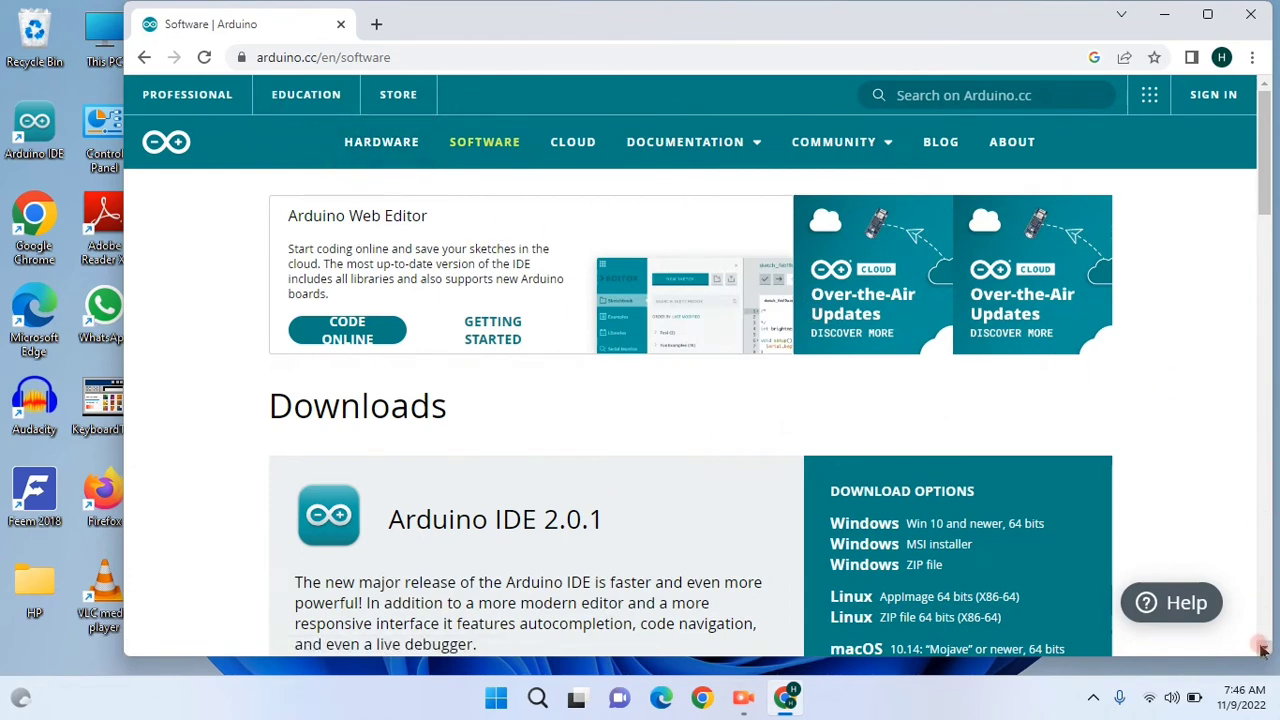
scroll(down, 3)
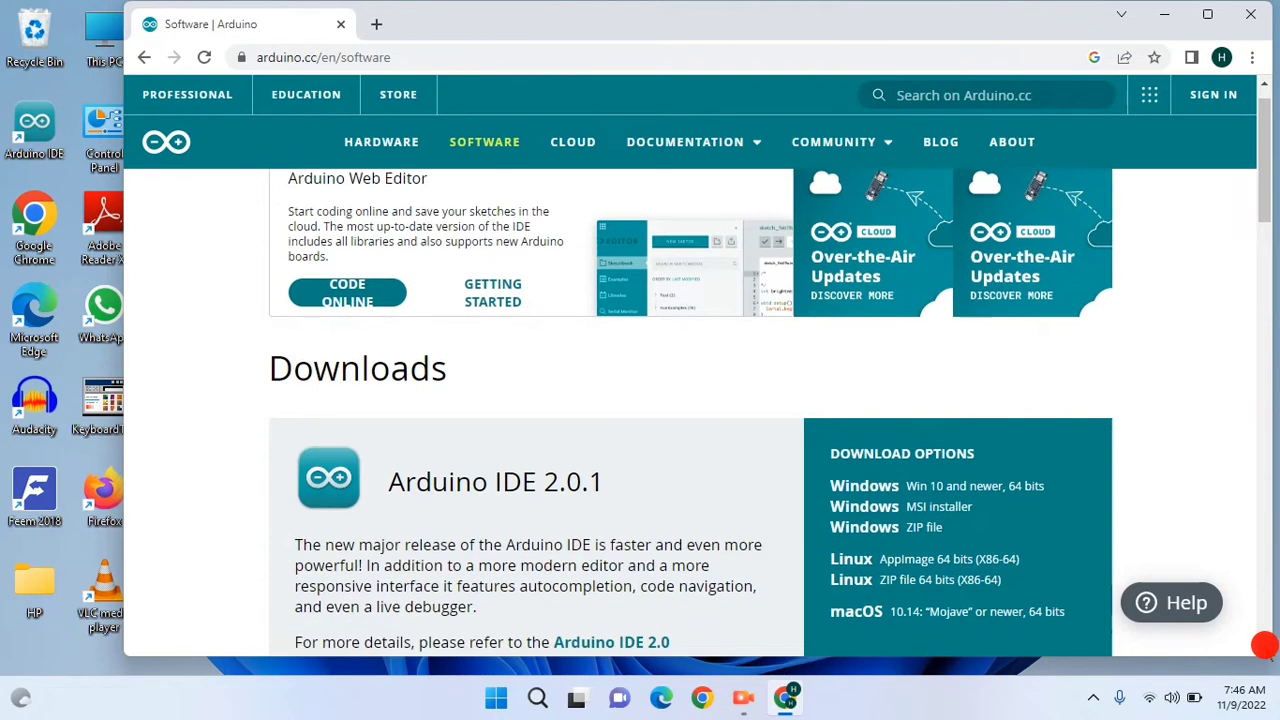
scroll(down, 3)
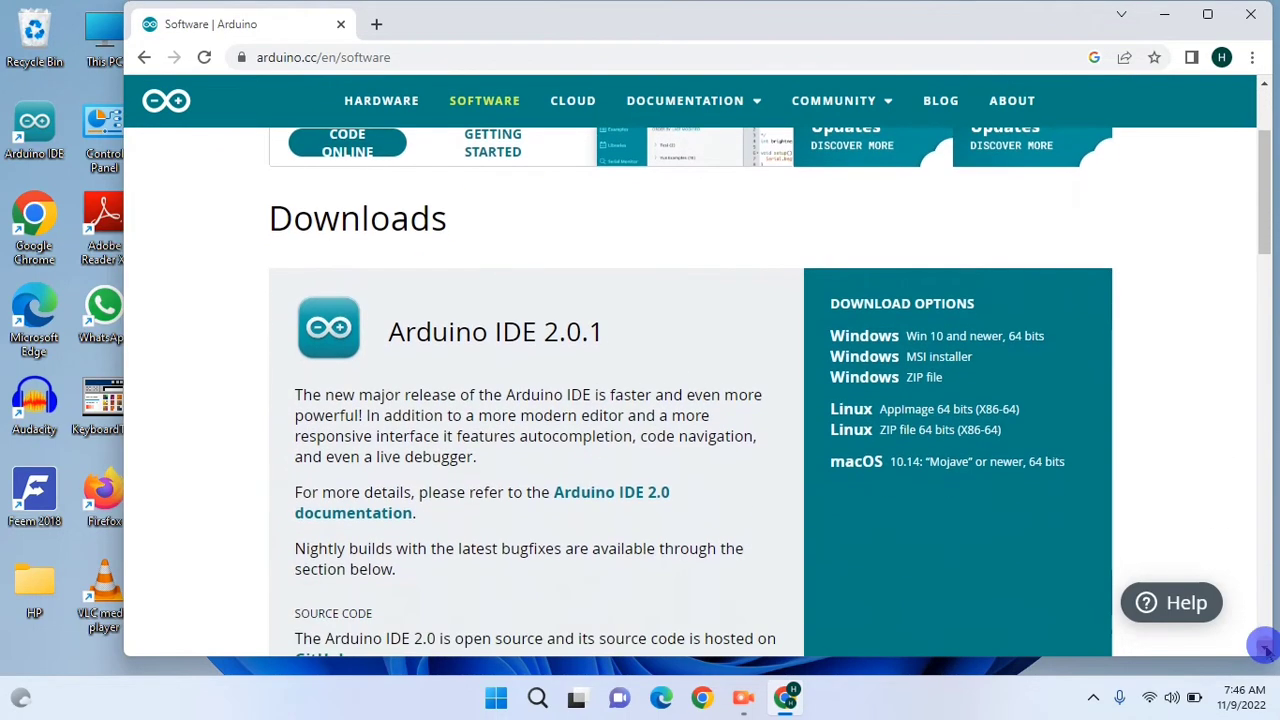
mouse_move(964, 344)
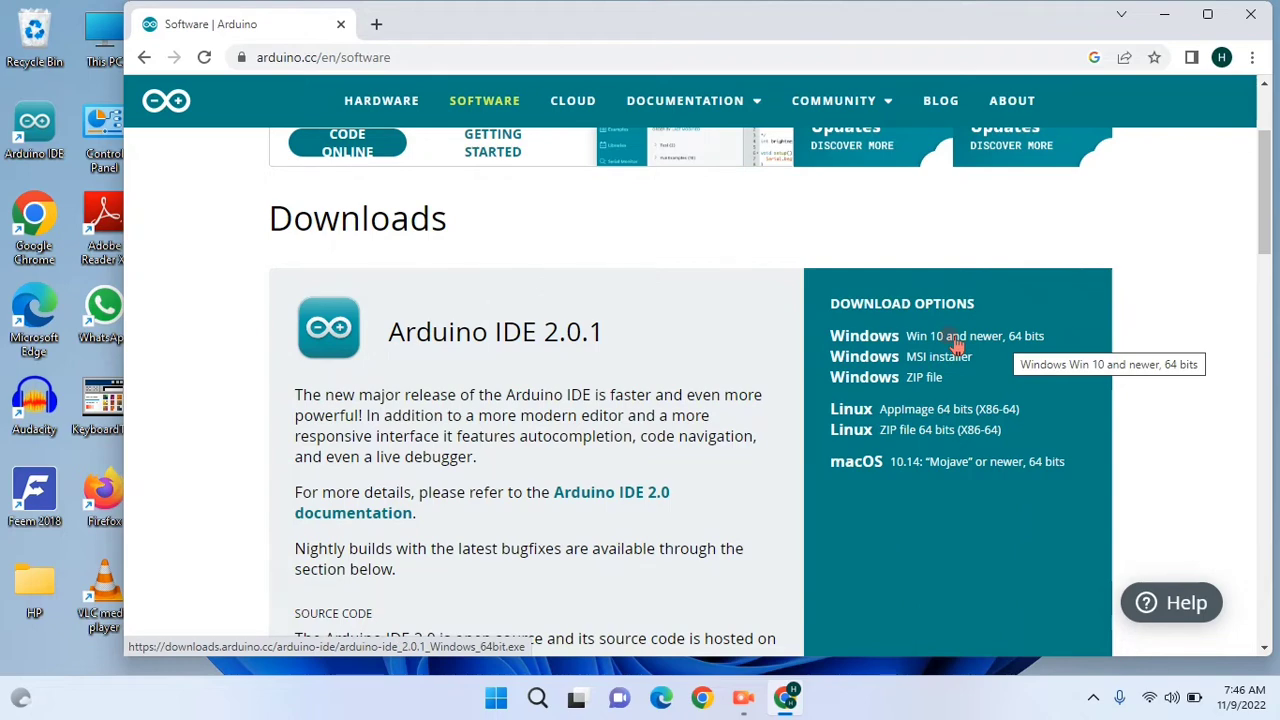
click(948, 336)
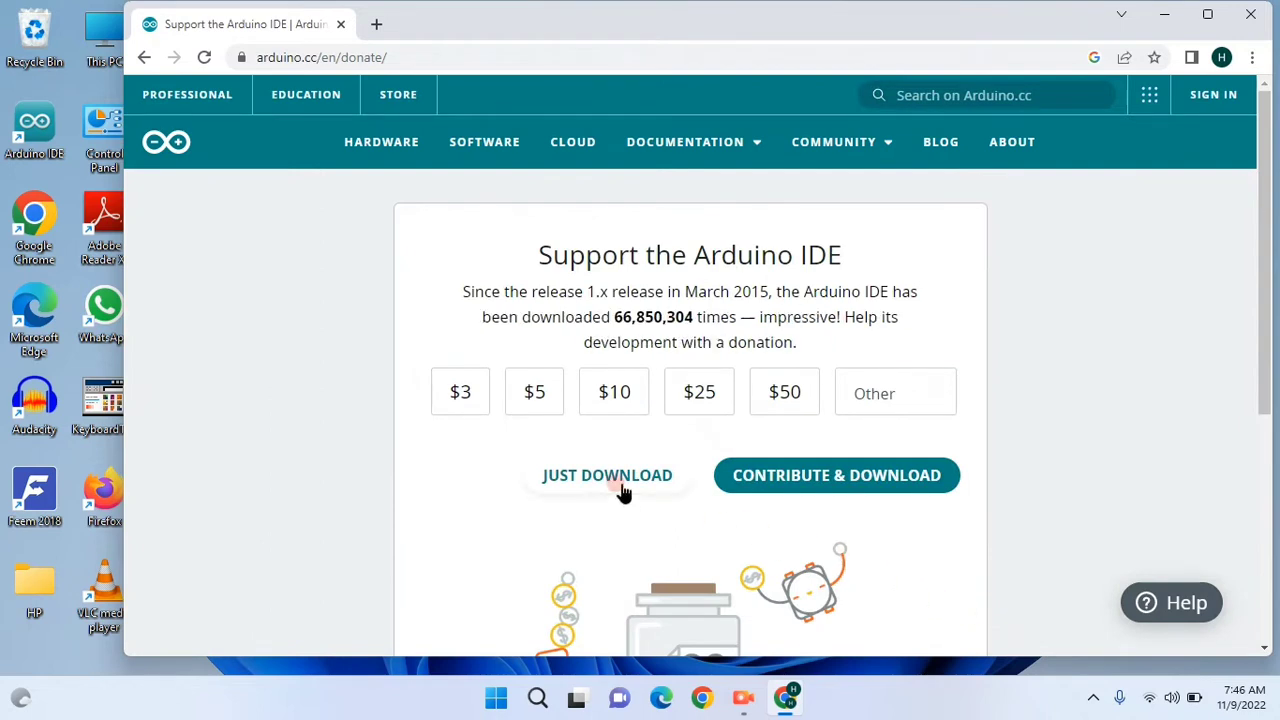
- Start the installer via JUST DOWNLOAD, cancel it from the download bar, and close Chrome
click(622, 490)
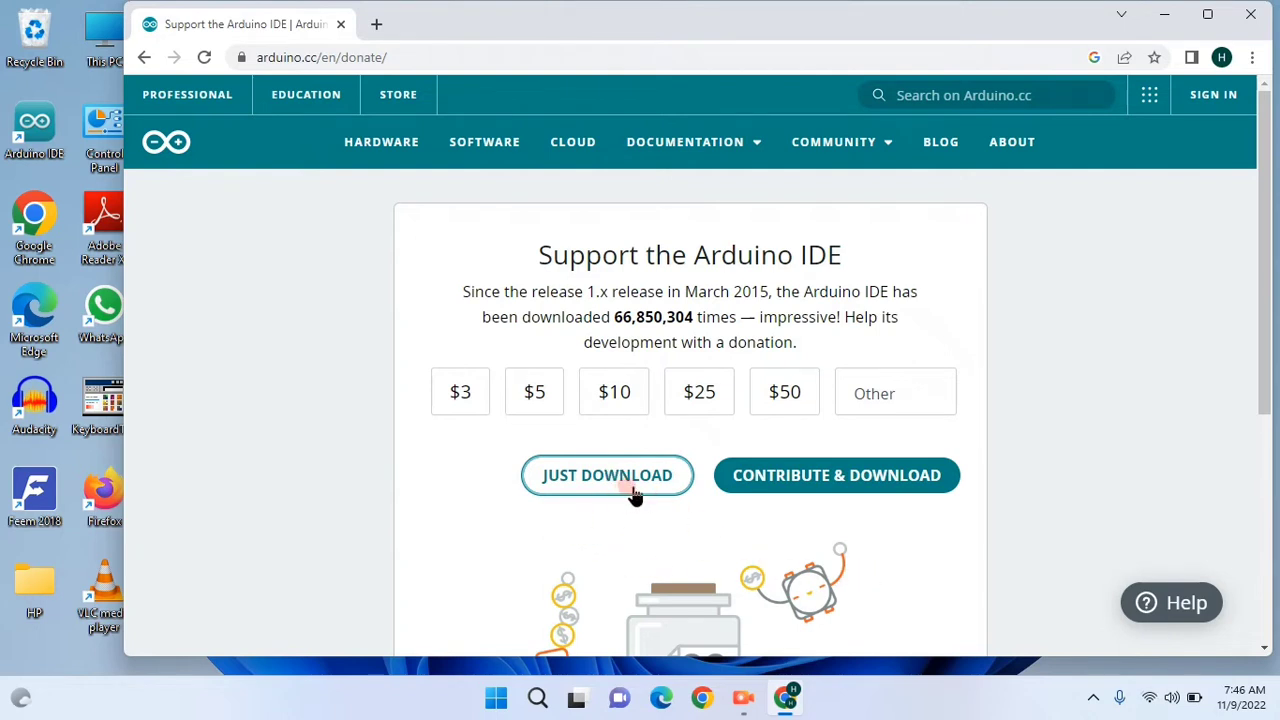
click(608, 476)
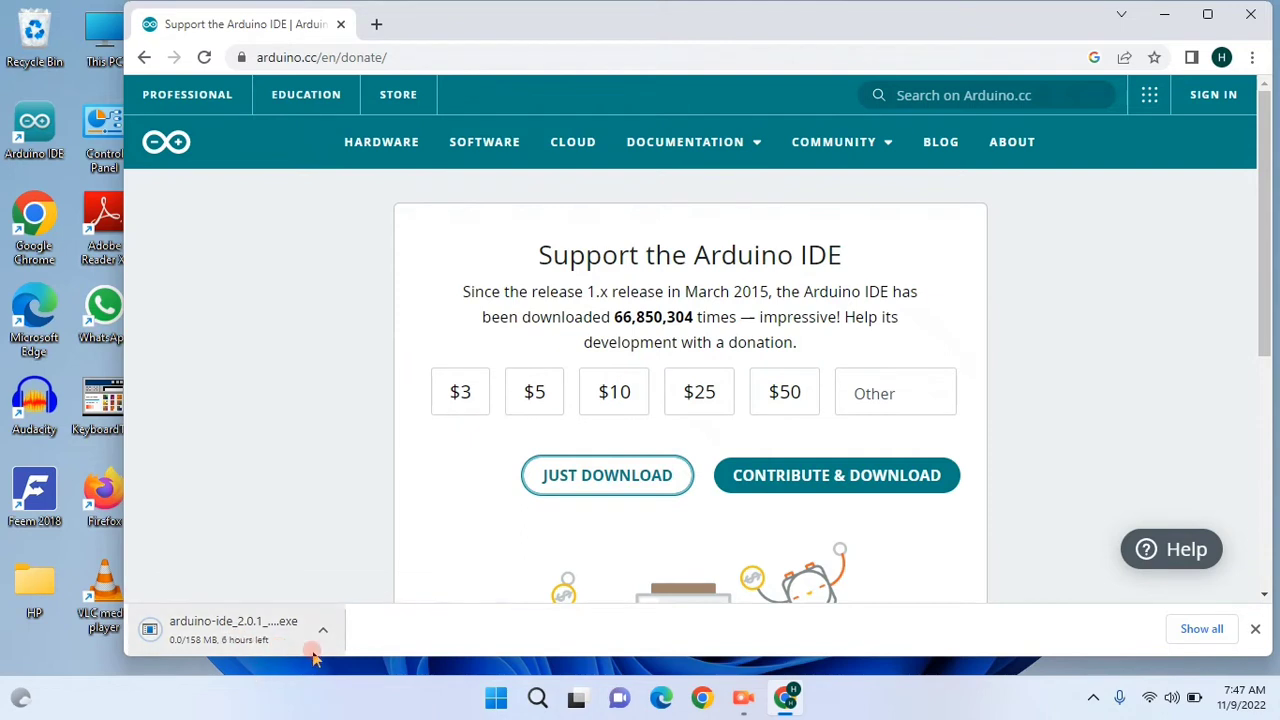
click(322, 628)
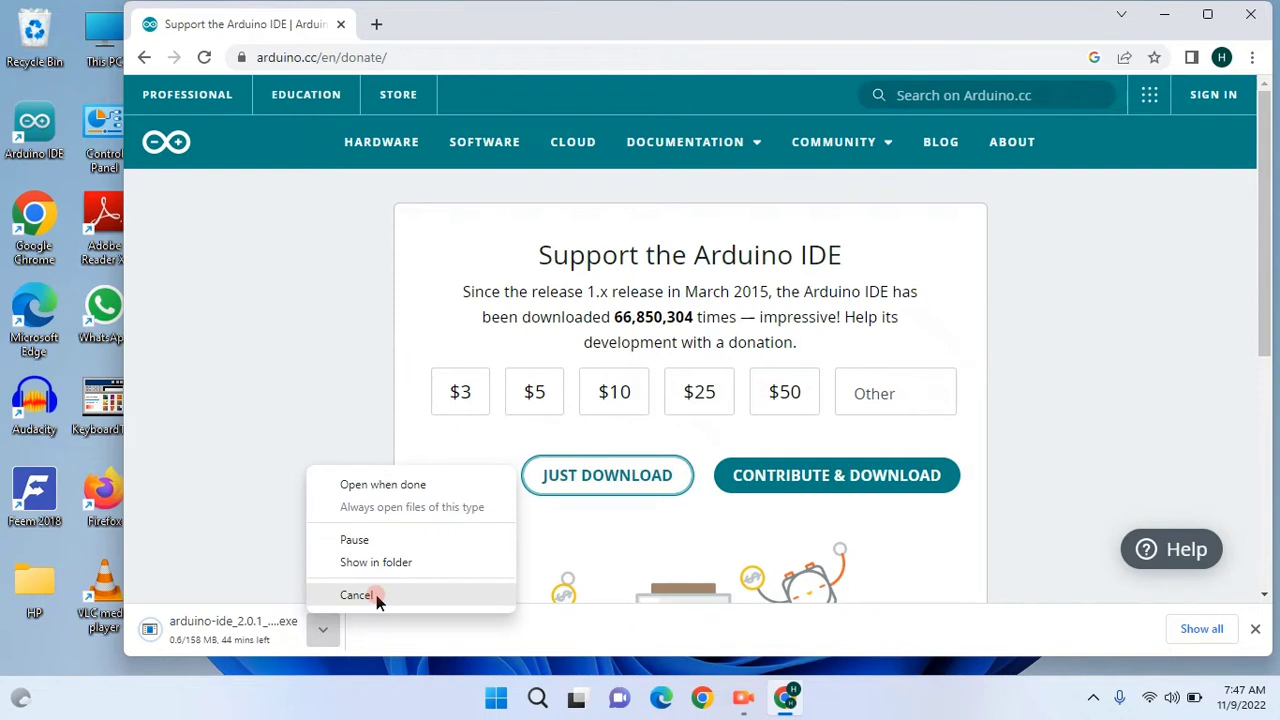
click(356, 596)
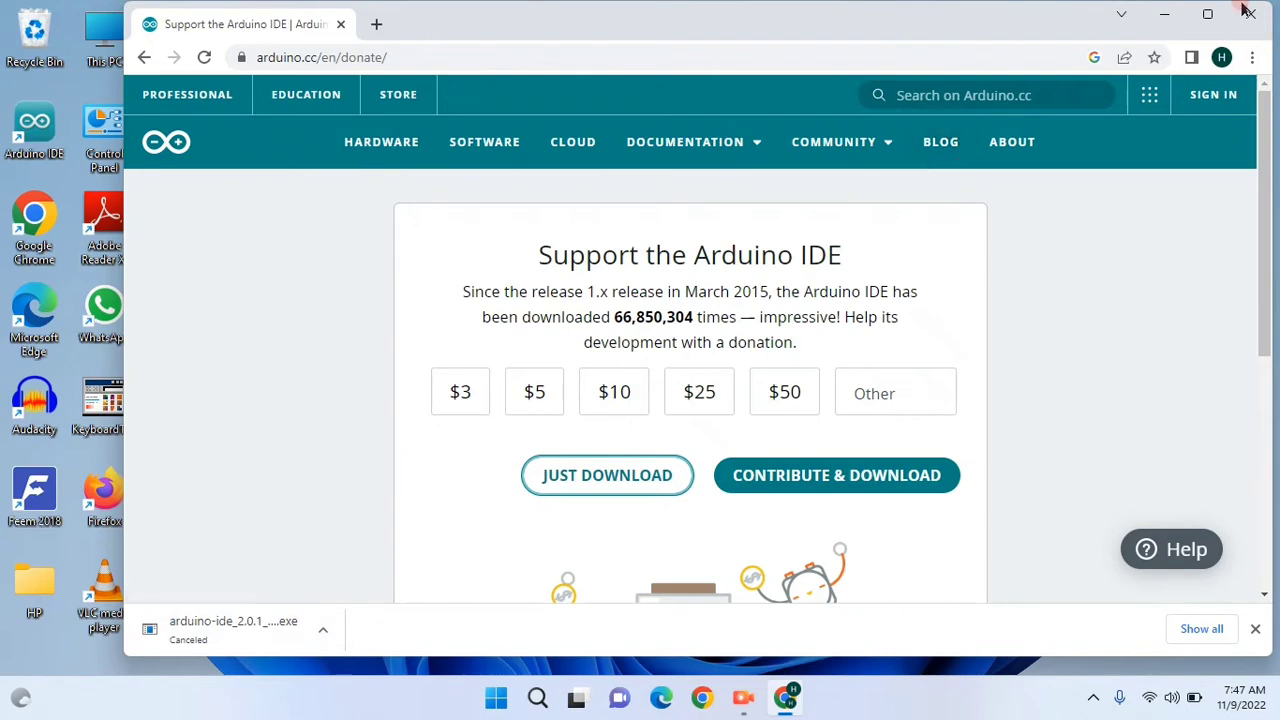
click(1252, 12)
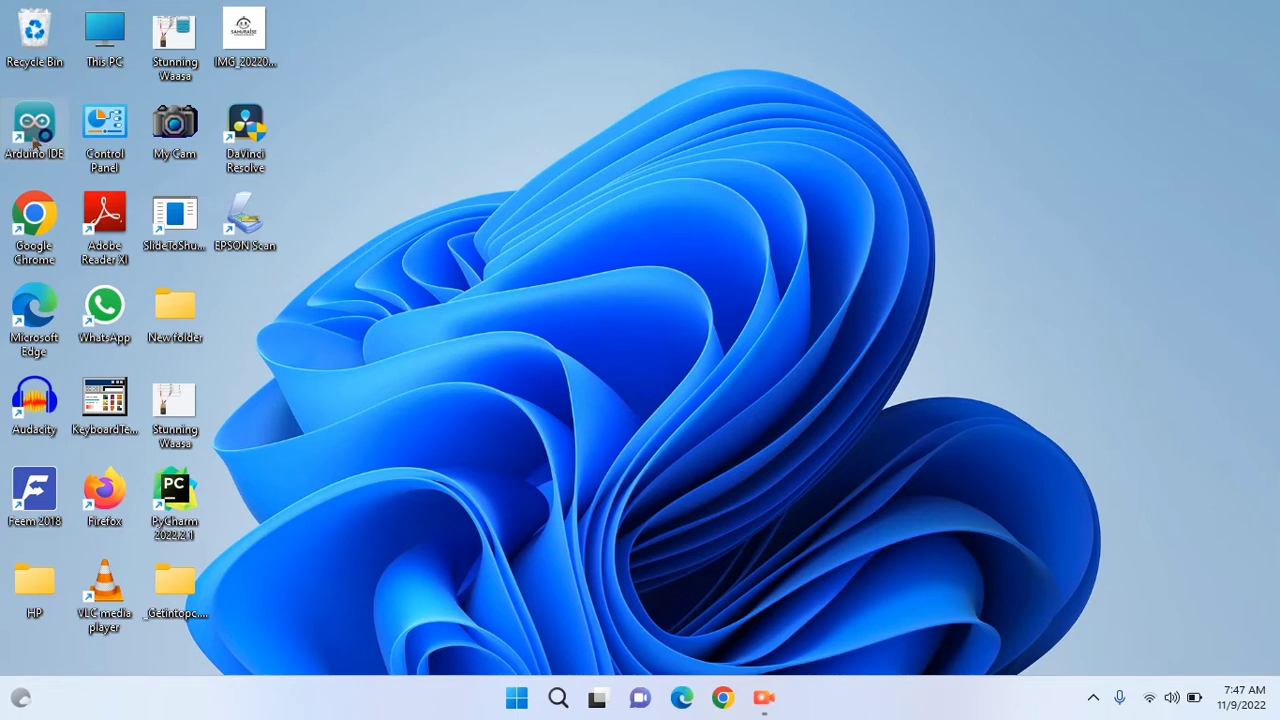
- Launch Arduino IDE from the desktop and clear the new sketch's starter setup and loop code
double_click(32, 120)
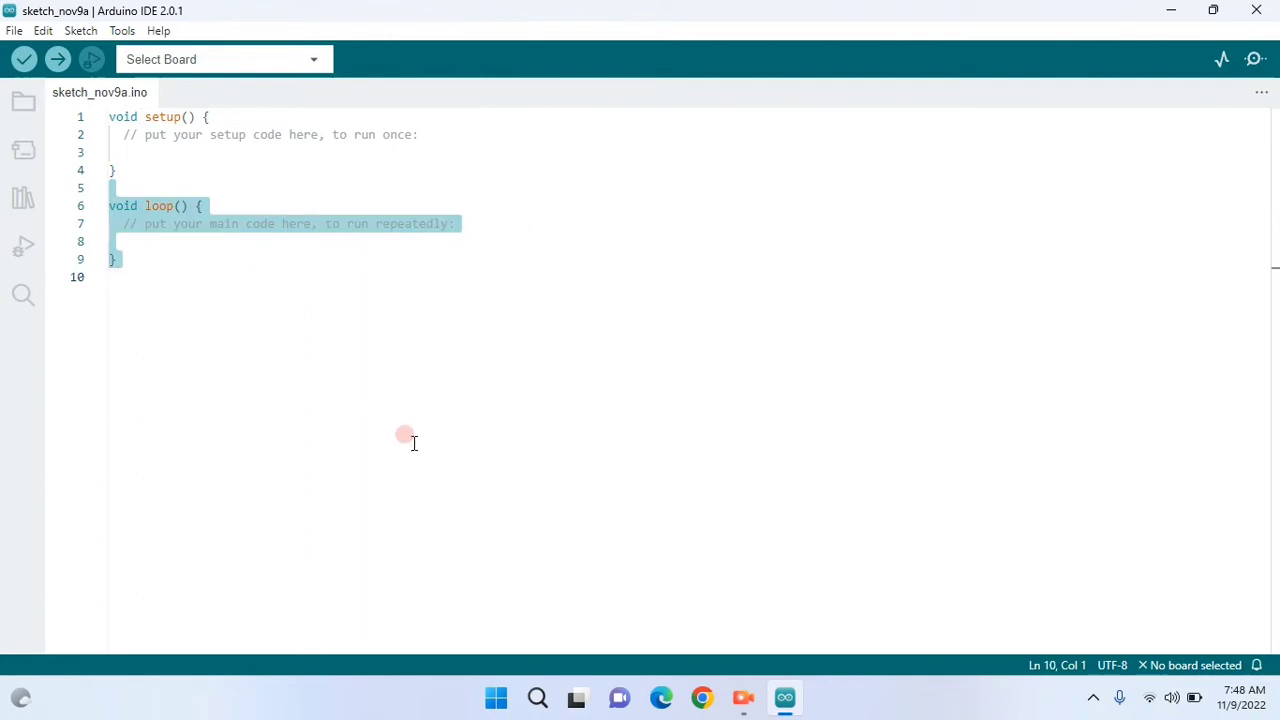
click(220, 206)
text(void s)
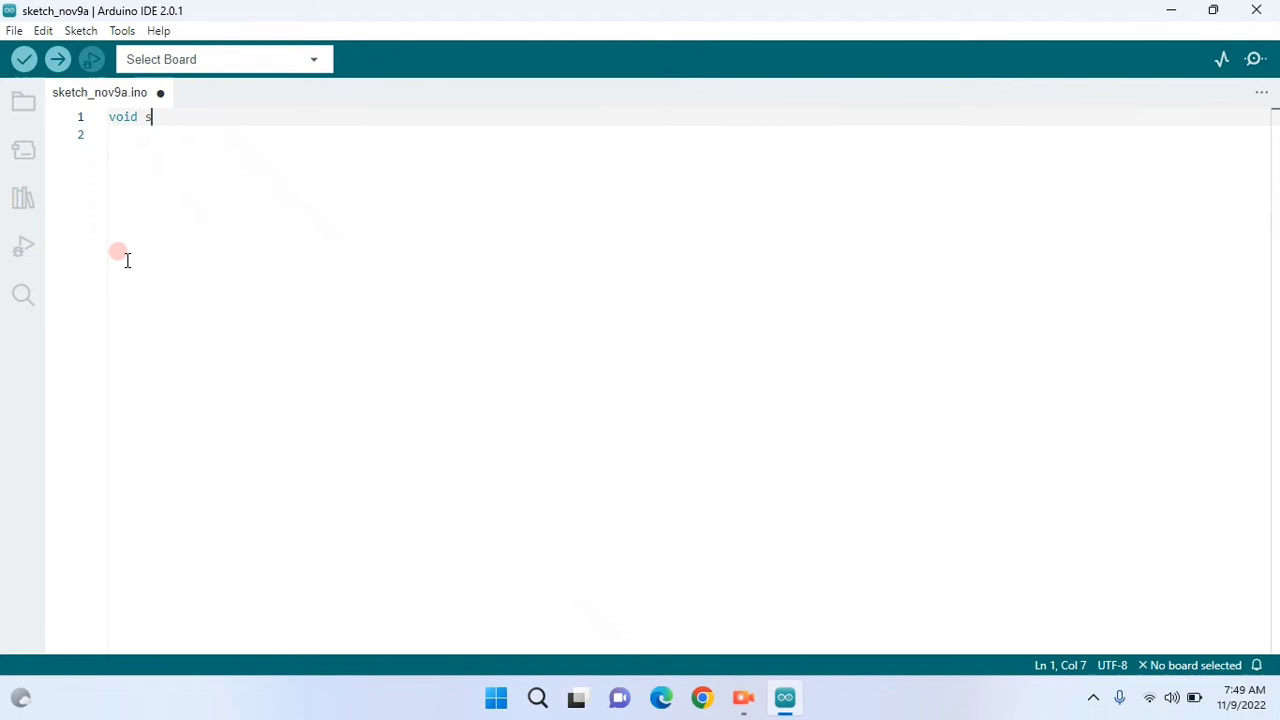
key(Ctrl+z)
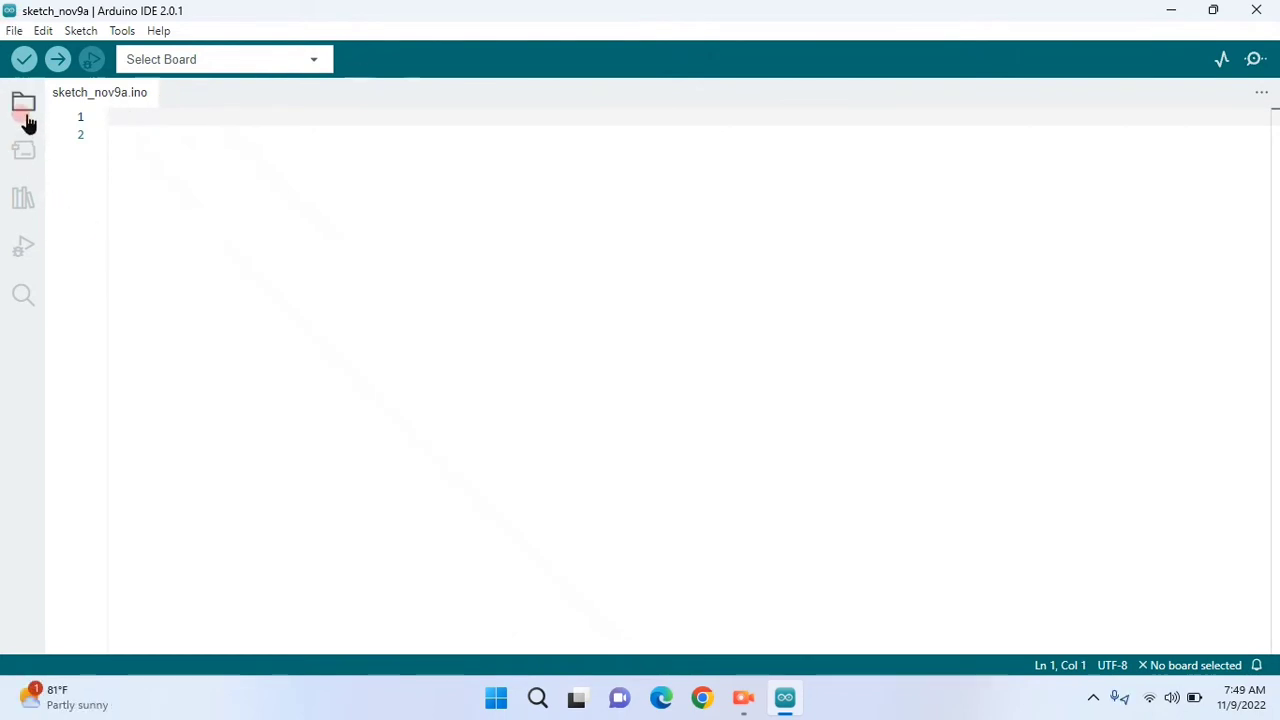
- Open sketch_nov2gearmotor from the Sketchbook sidebar
click(20, 100)
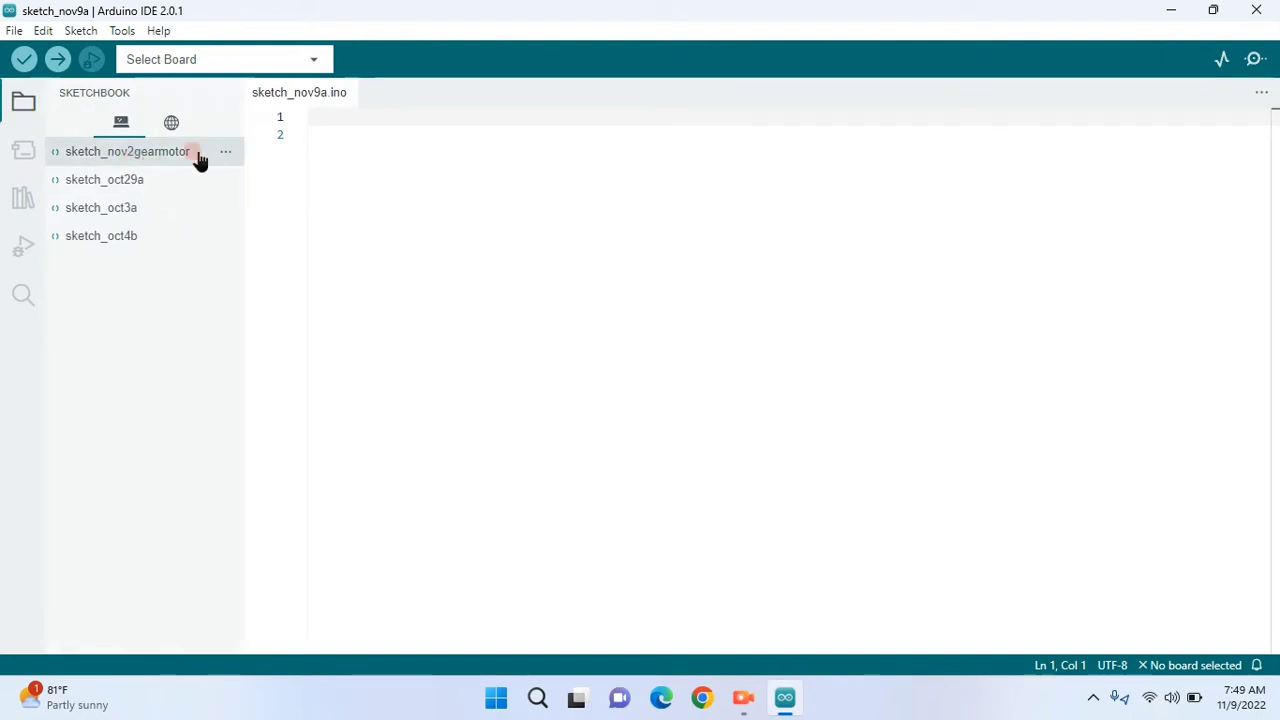
mouse_move(156, 164)
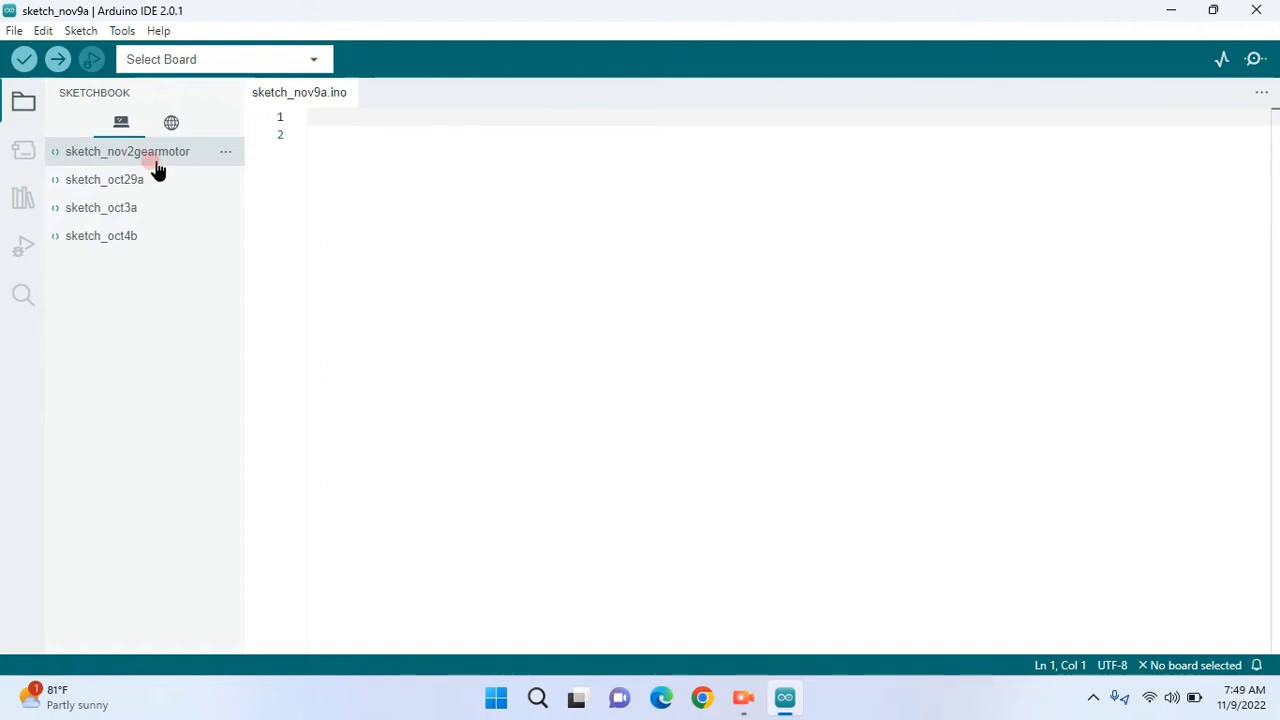
double_click(124, 152)
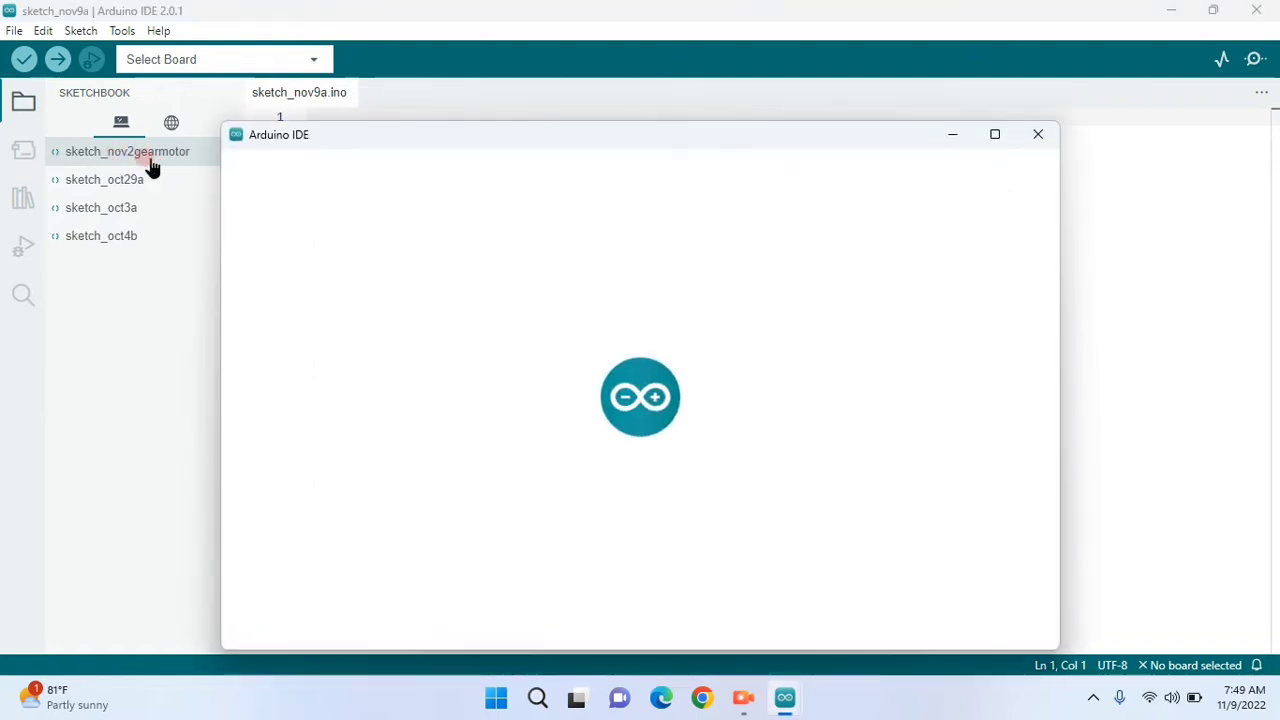
mouse_move(1004, 42)
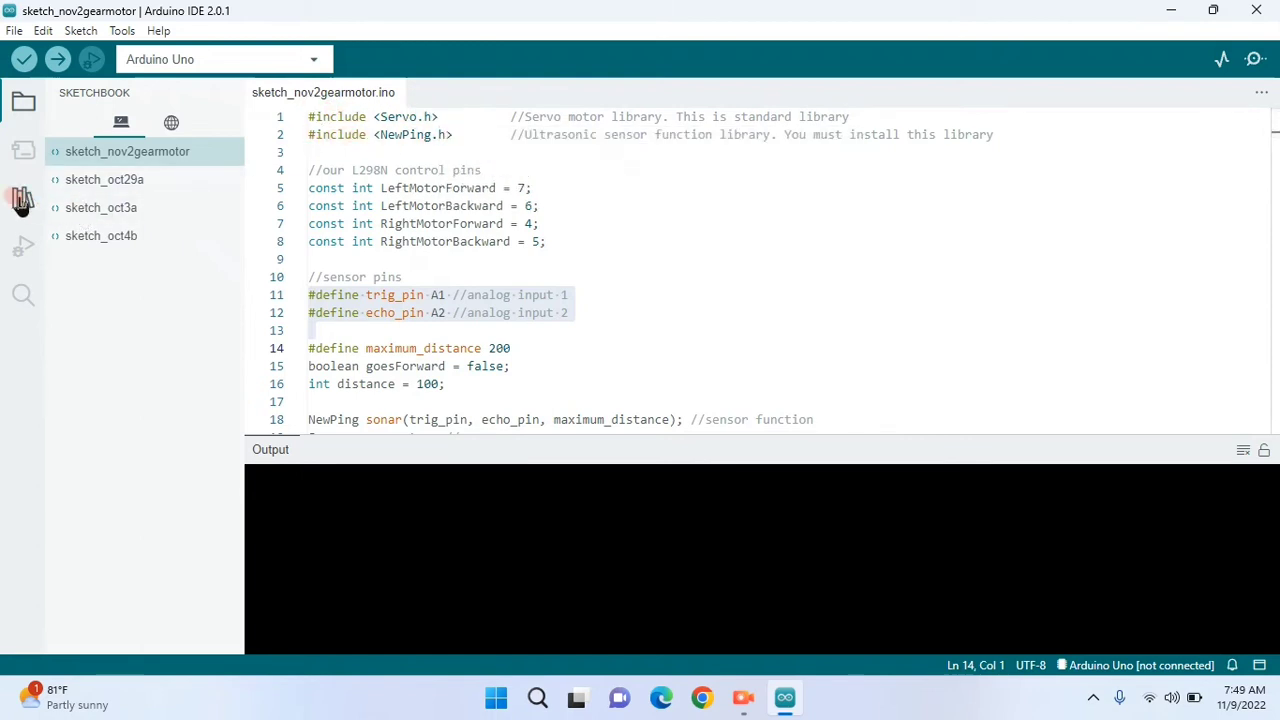
- Search the Library Manager for NewPing and confirm it is listed as installed
click(24, 198)
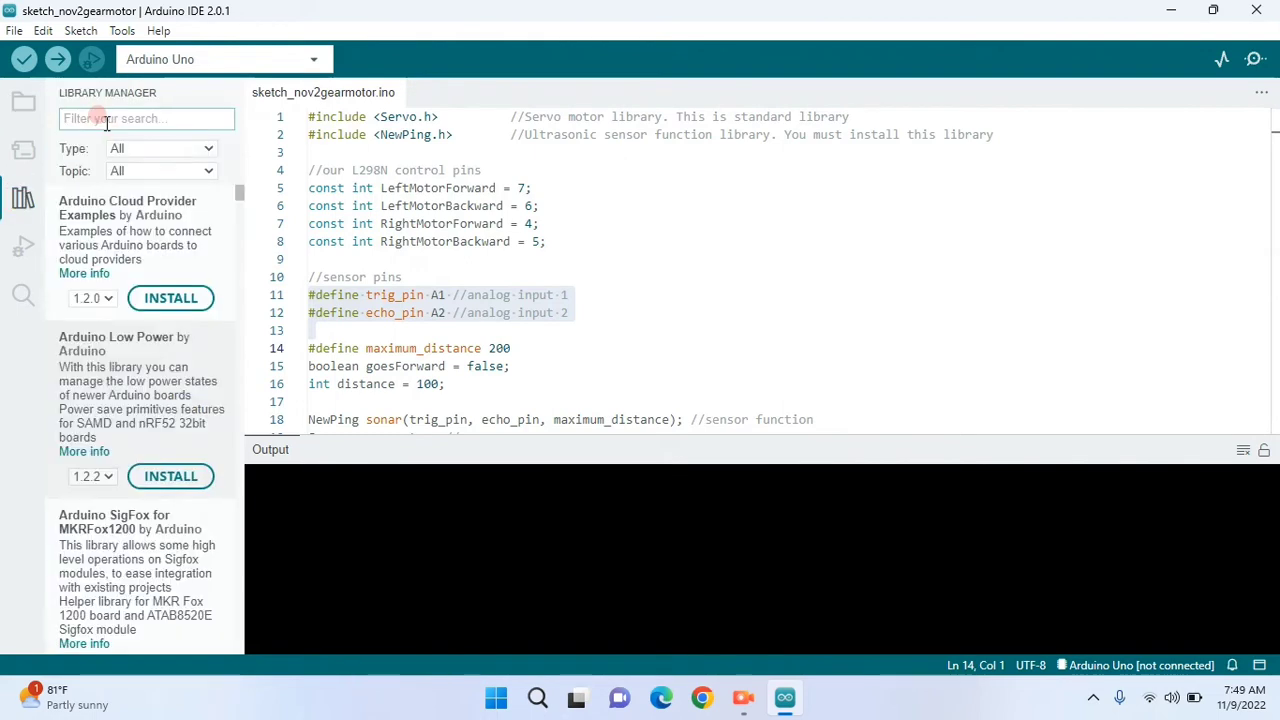
text(new)
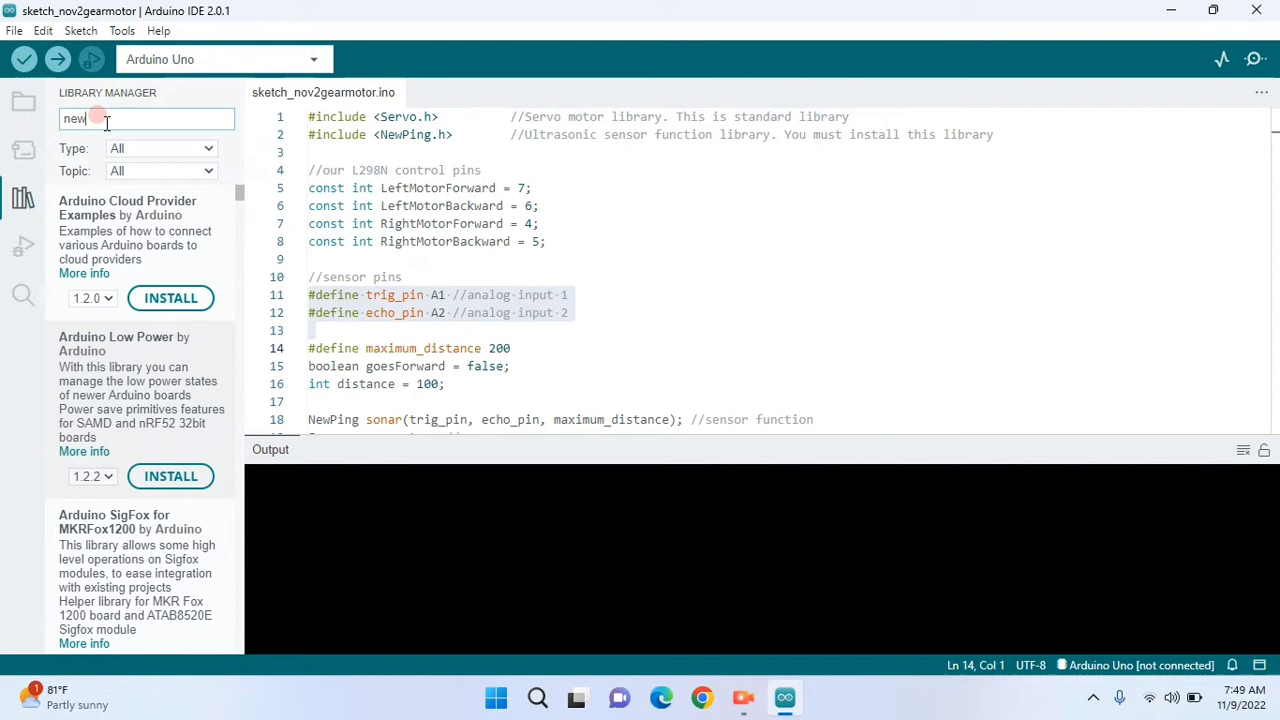
scroll(down, 3)
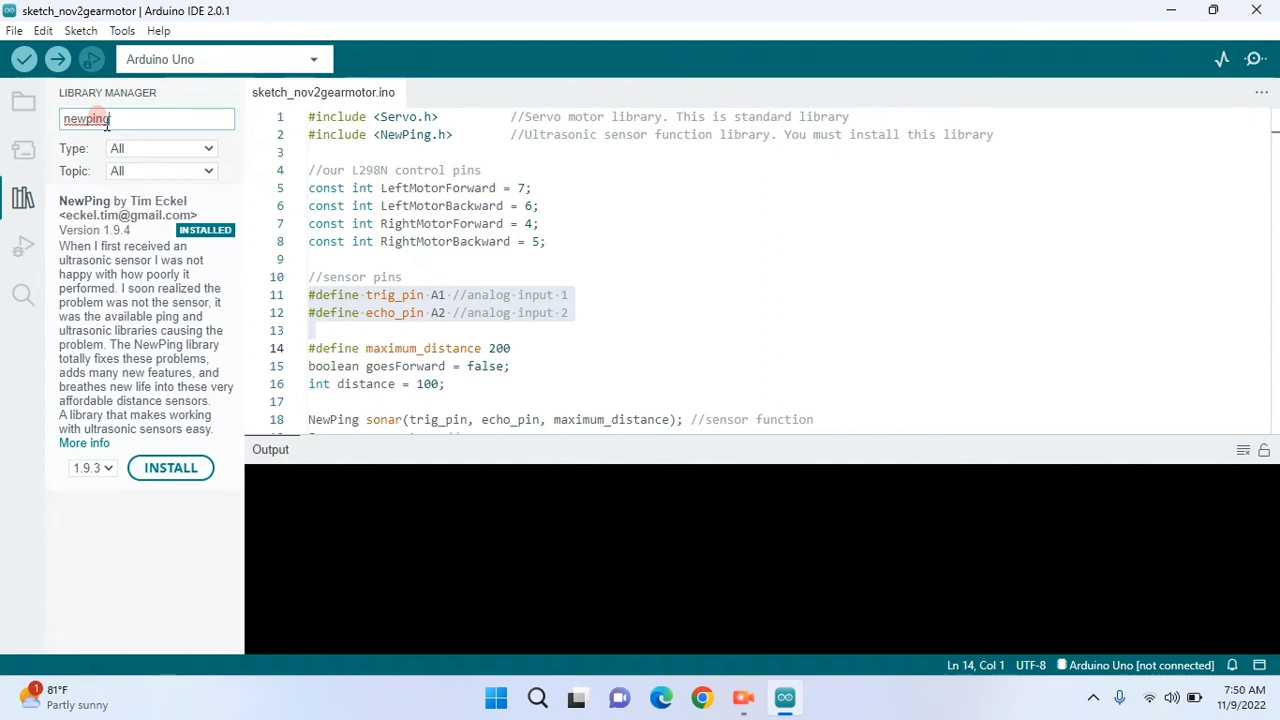
text(.h)
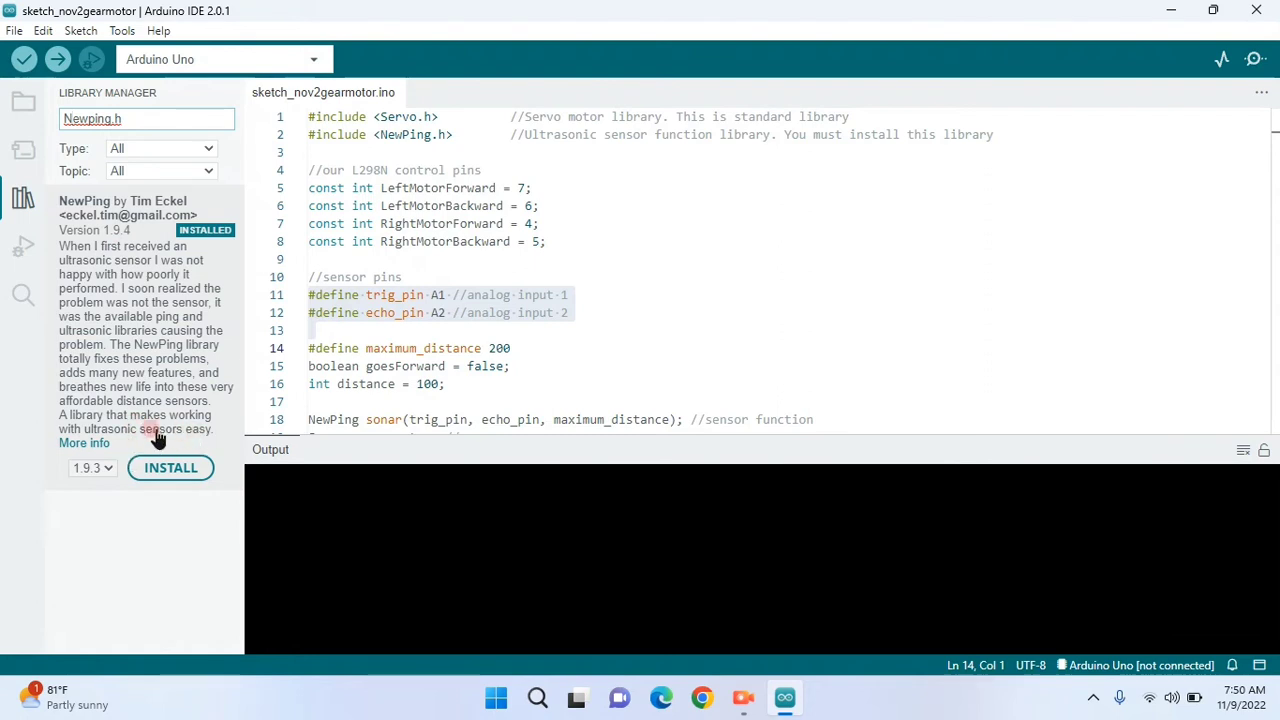
mouse_move(390, 134)
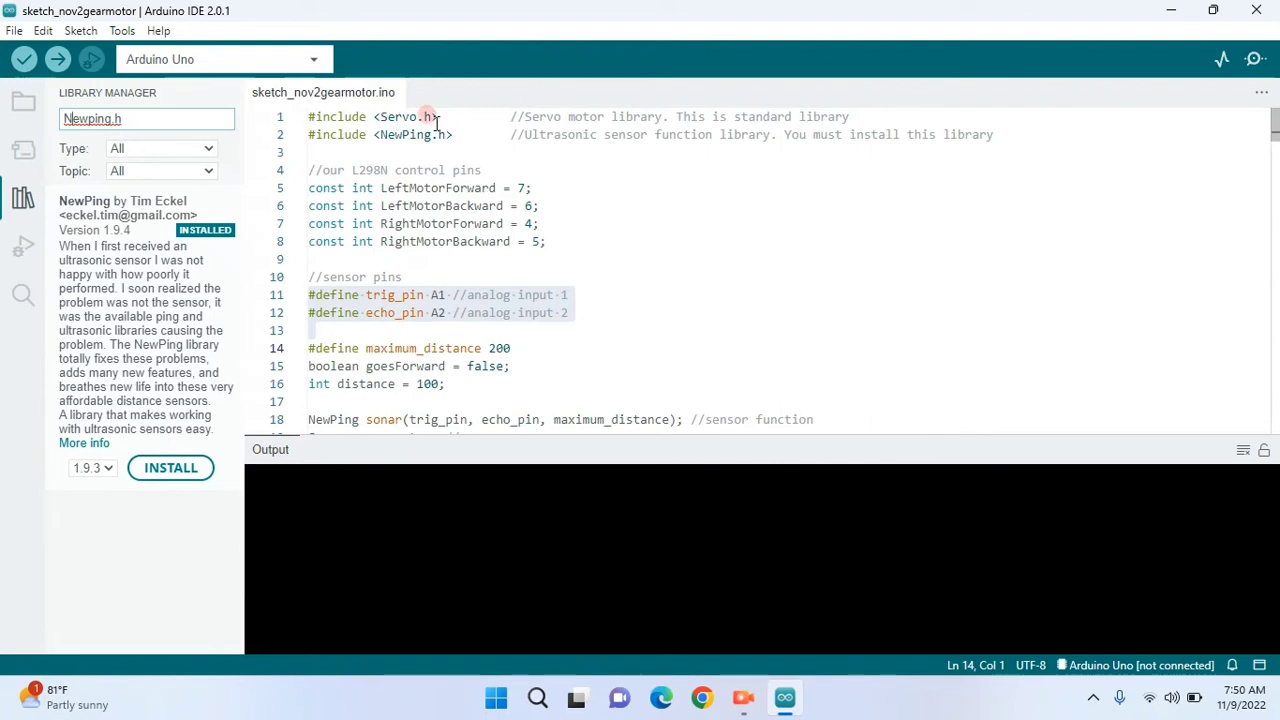
text(Newping.)
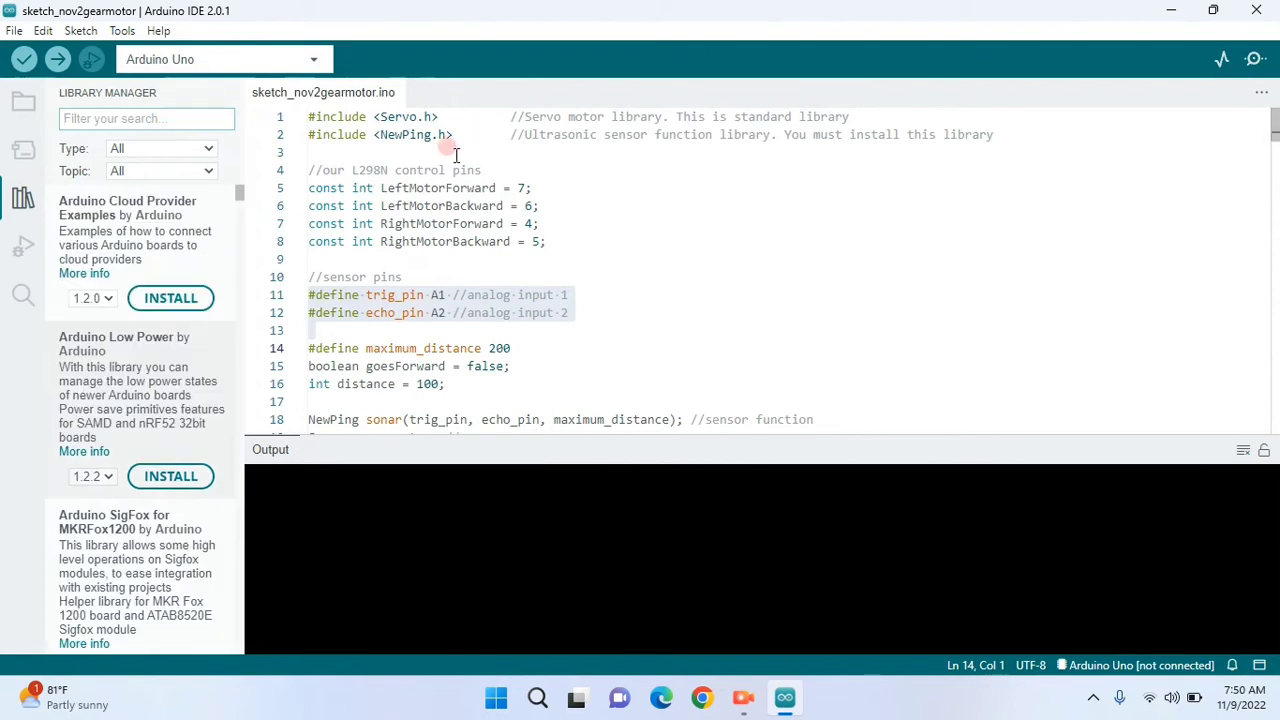
mouse_move(420, 158)
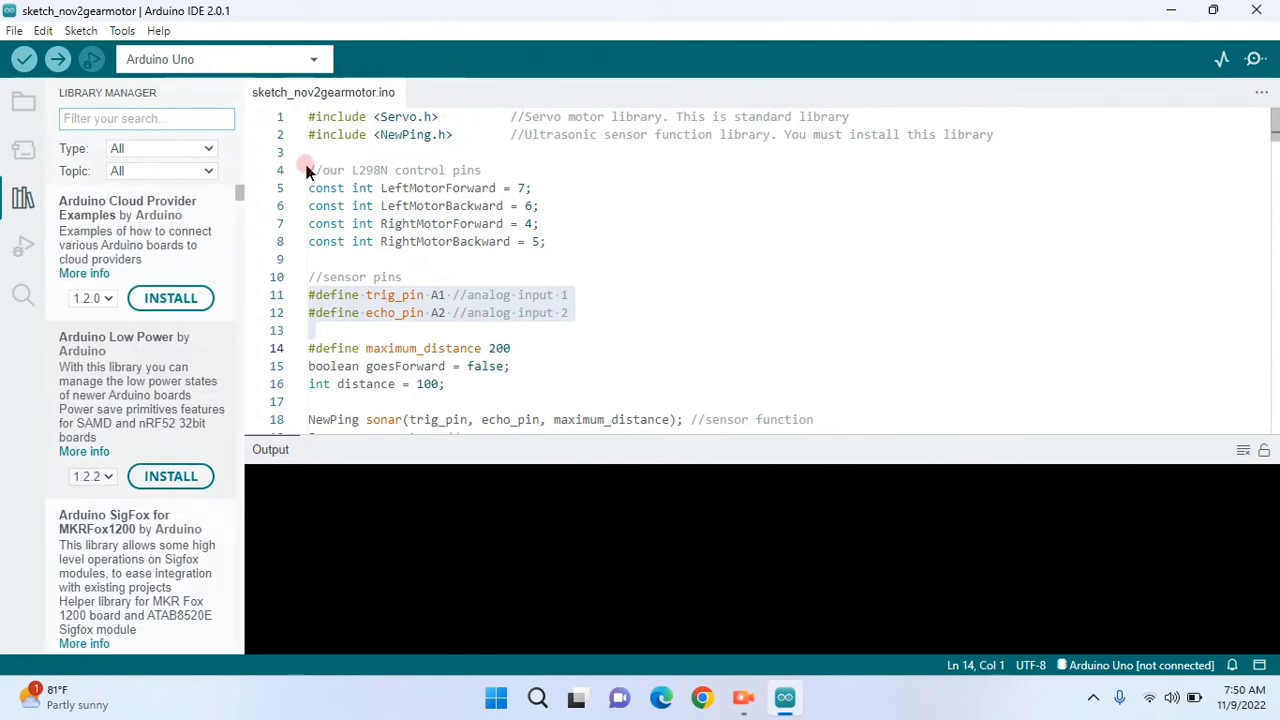
mouse_move(236, 340)
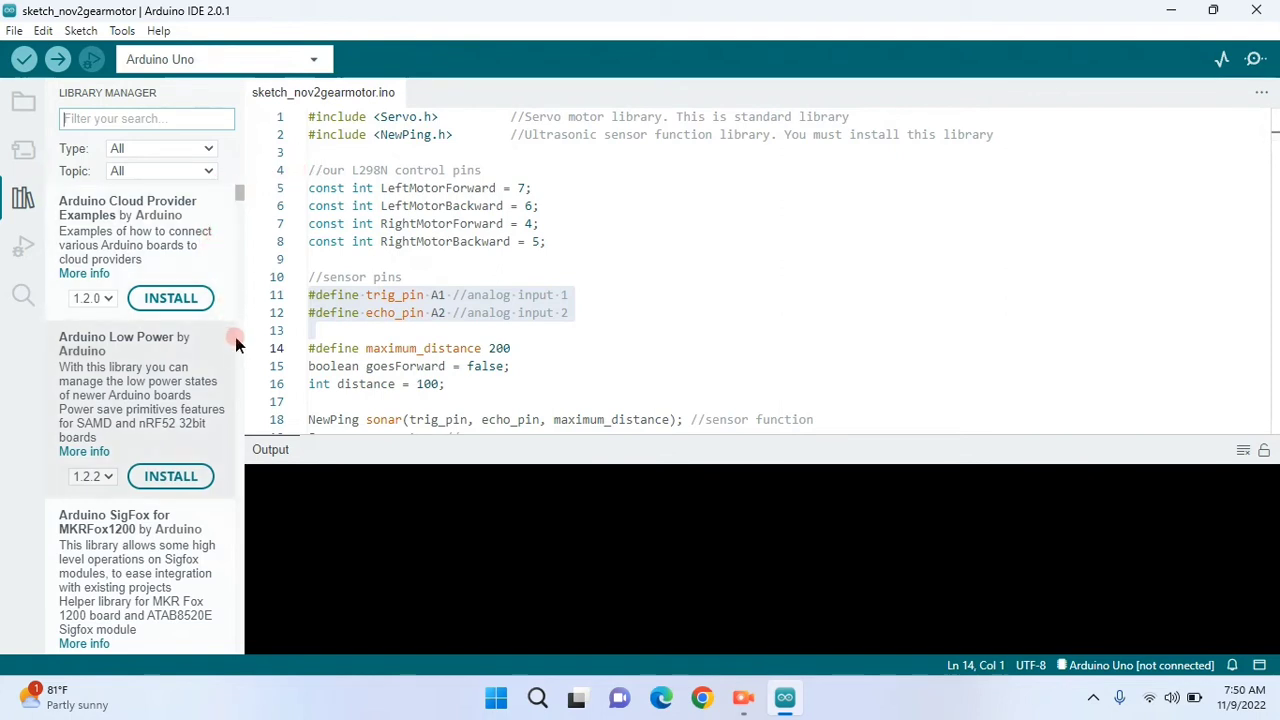
mouse_move(22, 150)
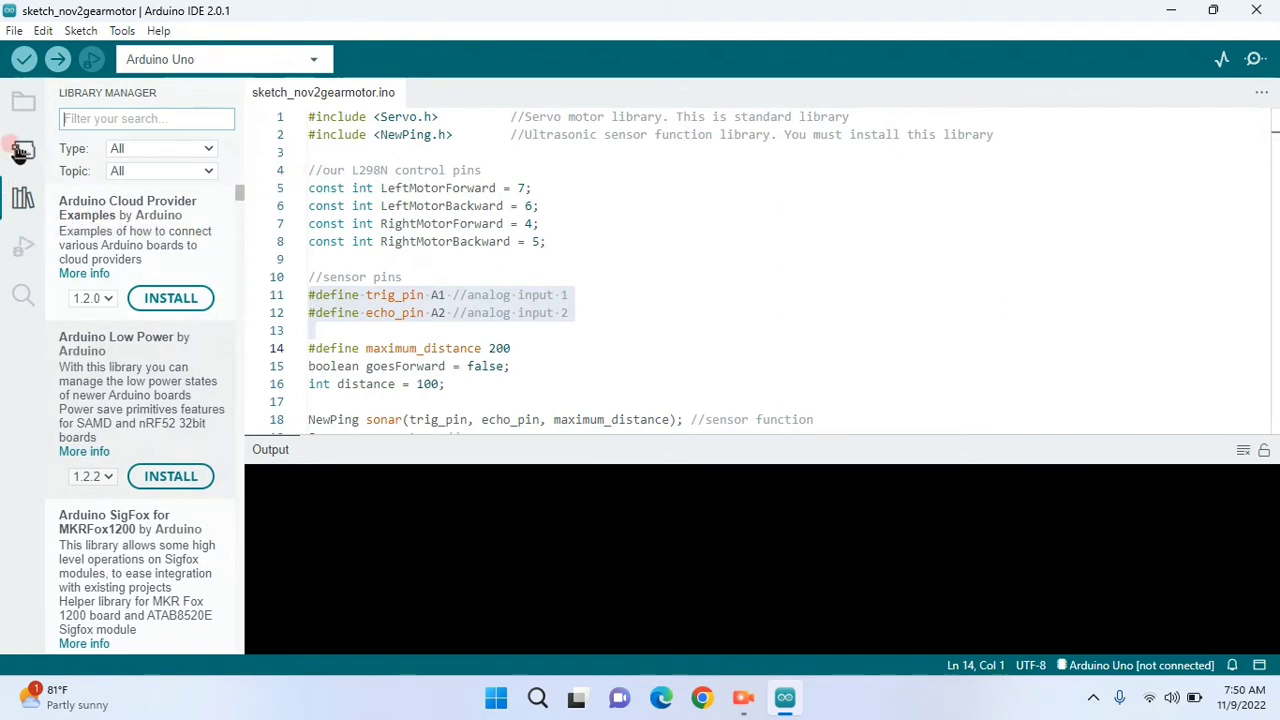
mouse_move(30, 102)
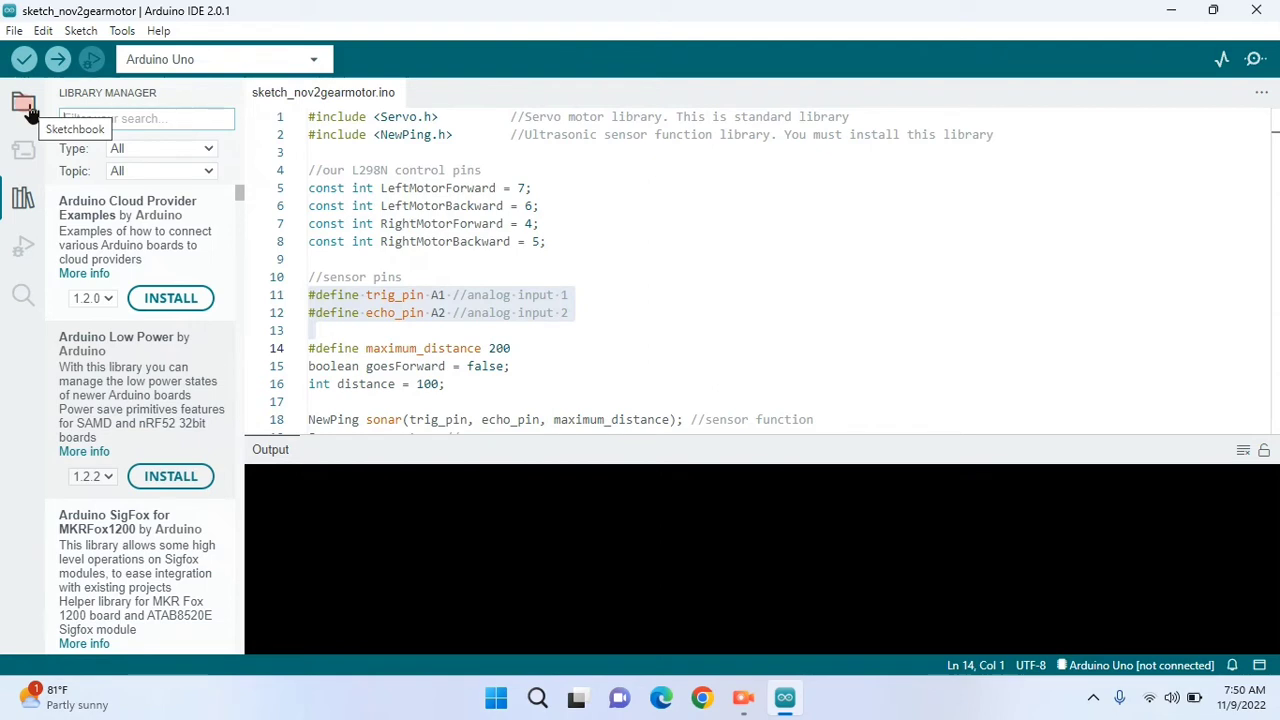
mouse_move(160, 76)
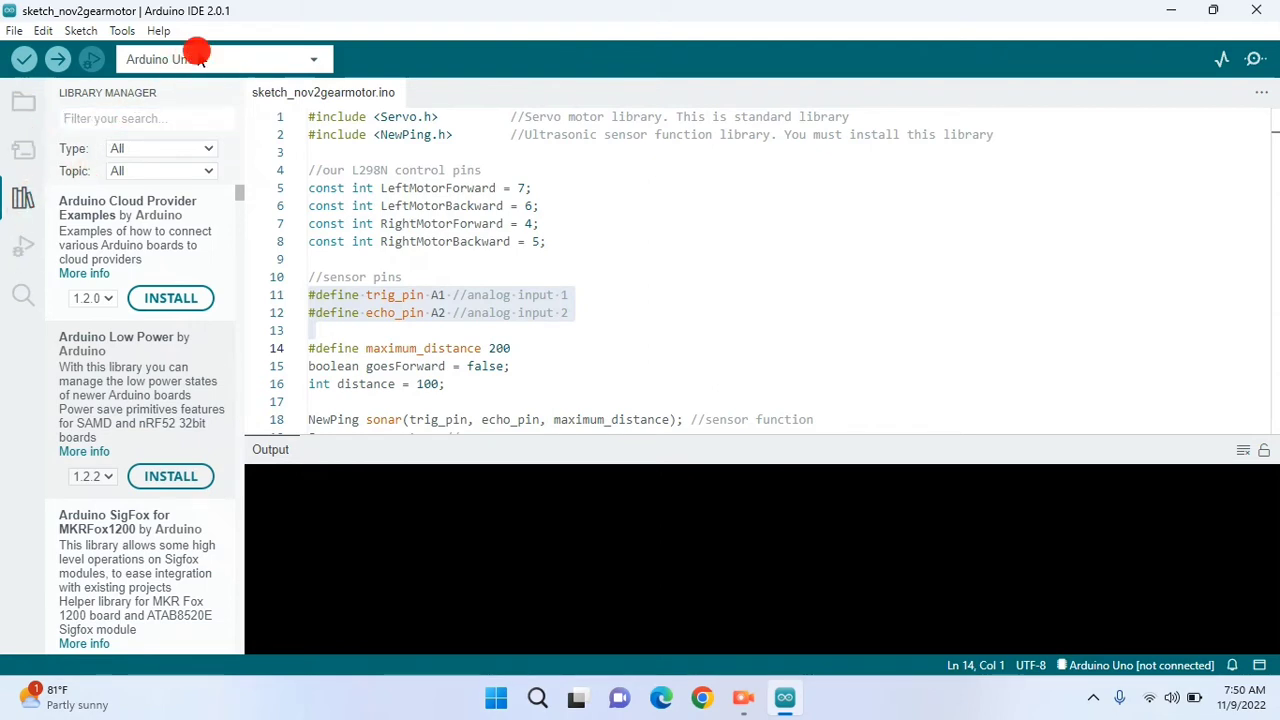
- Search 'arduino uno' in the board and port dialog and confirm Arduino Uno as the board
click(220, 58)
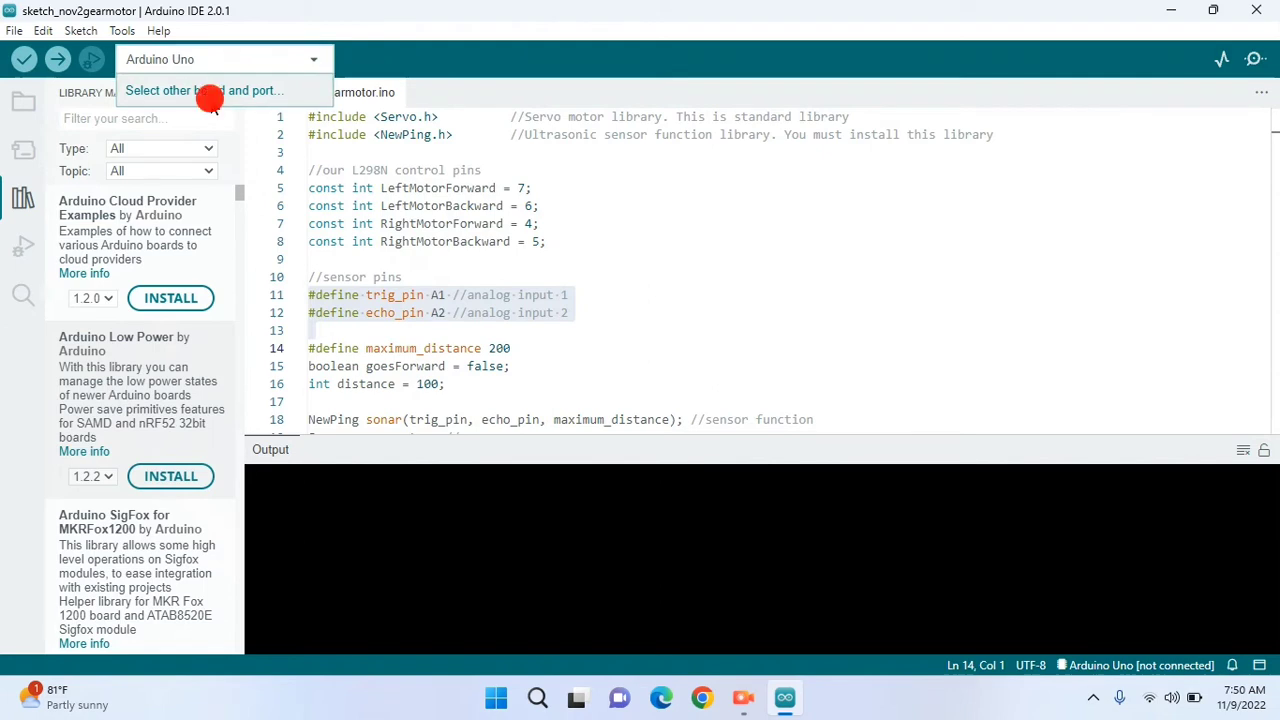
click(204, 90)
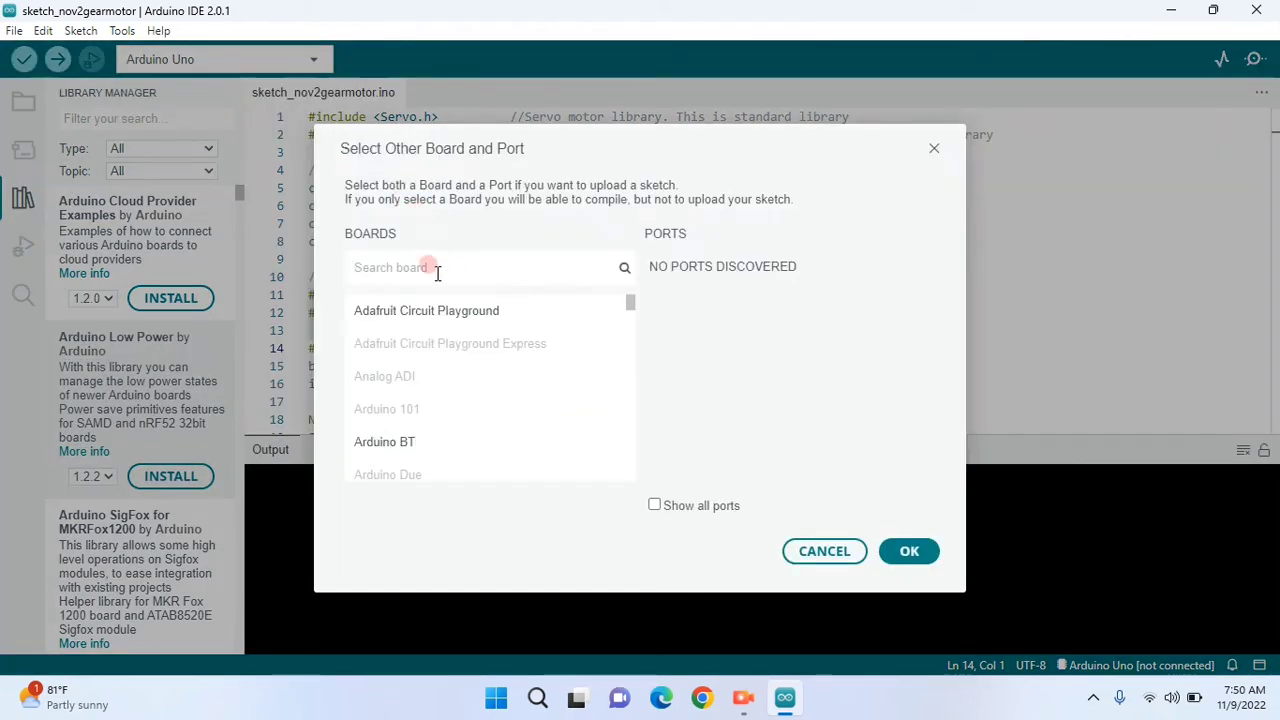
text(a)
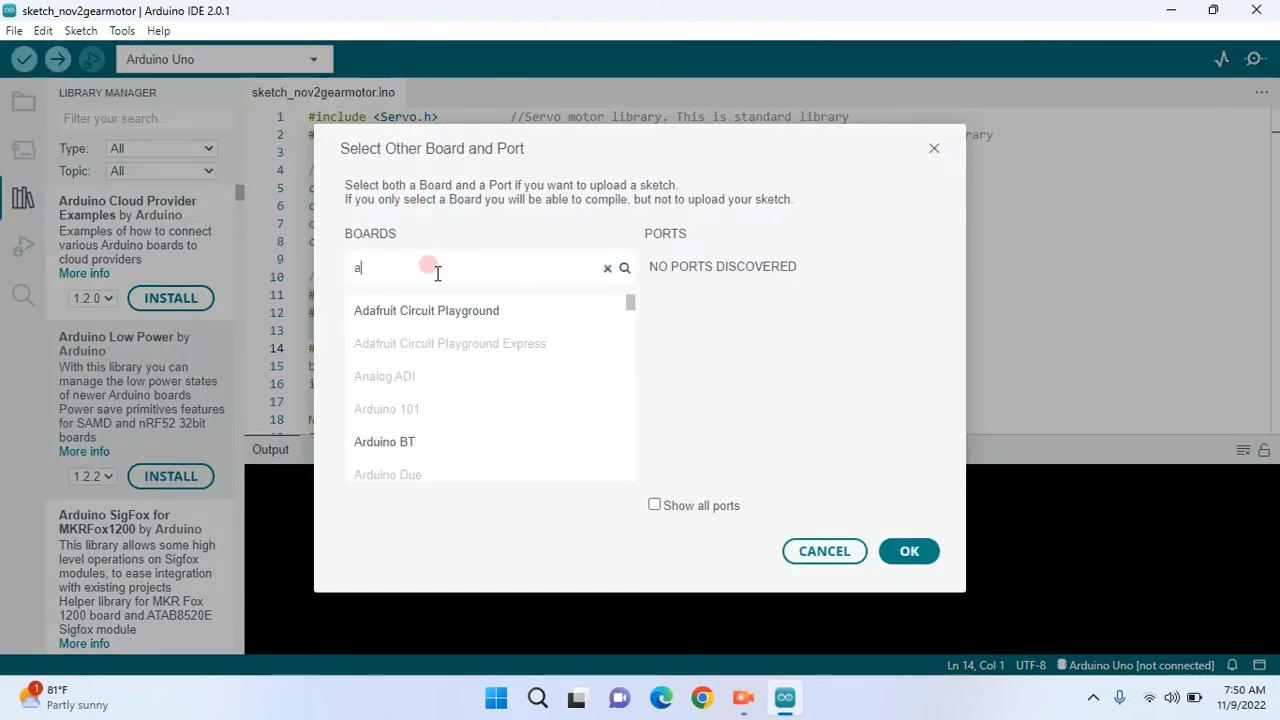
text(rdu)
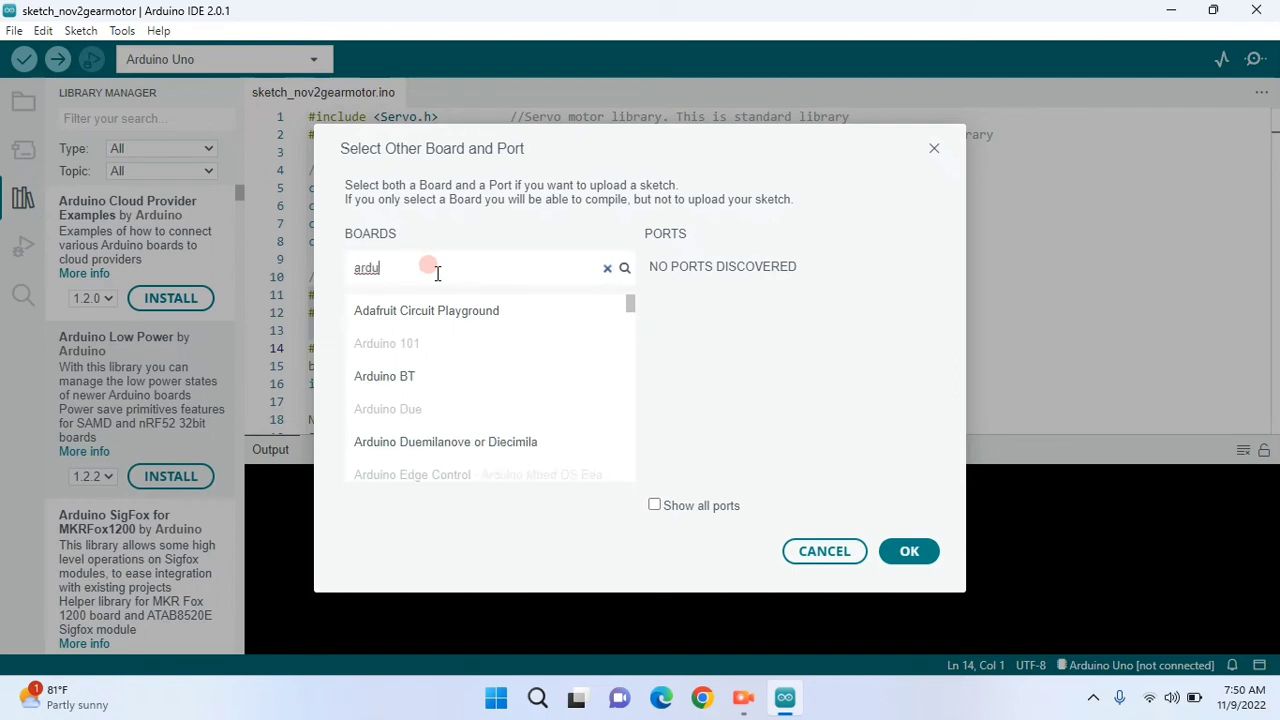
text(no)
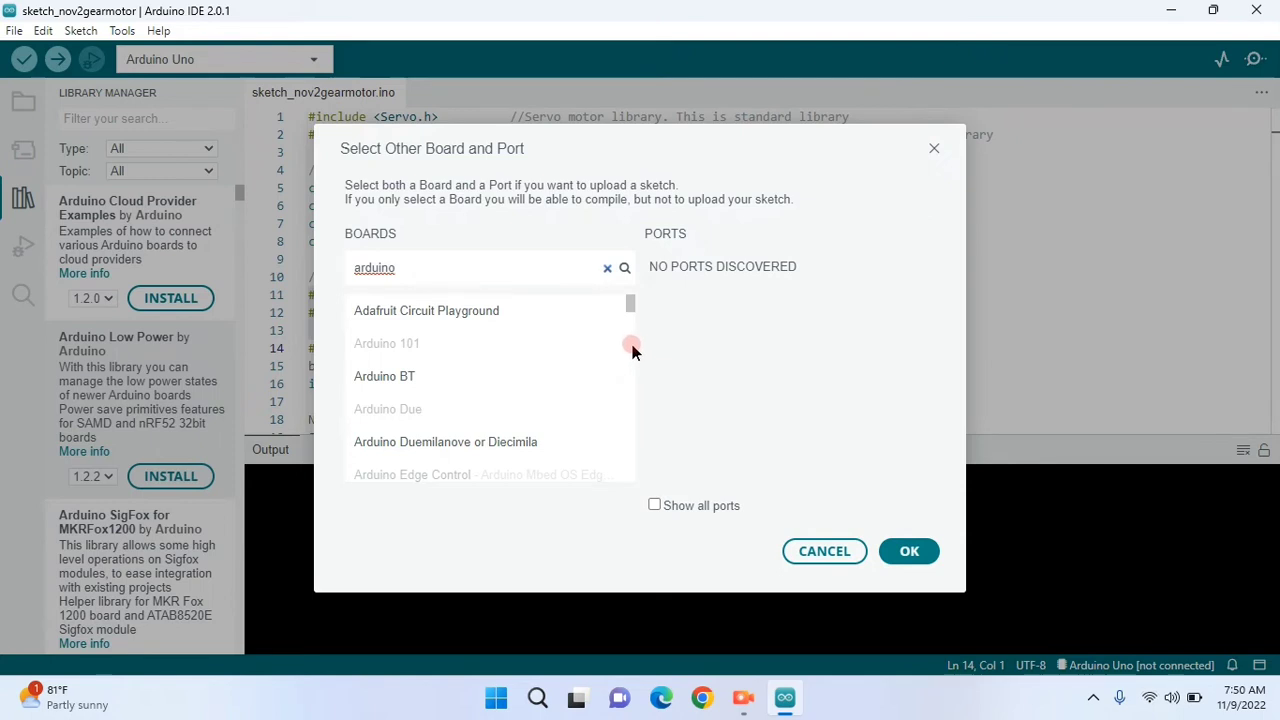
scroll(down, 3)
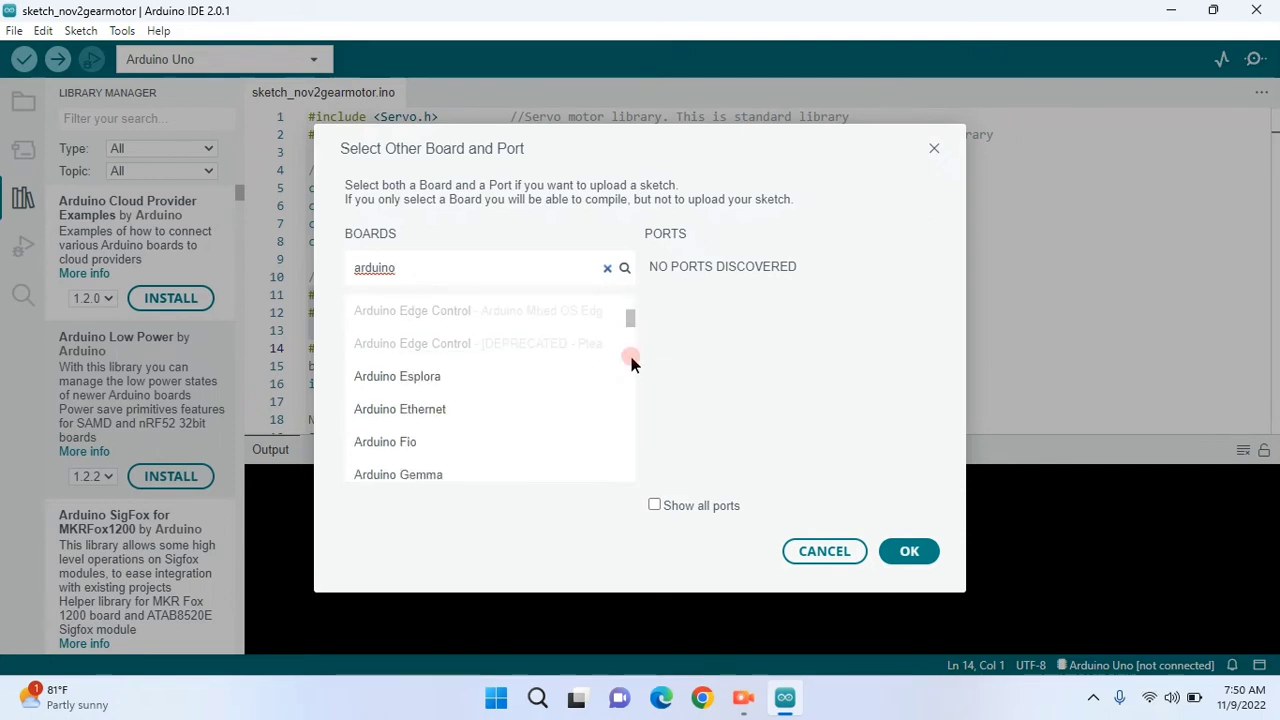
scroll(down, 3)
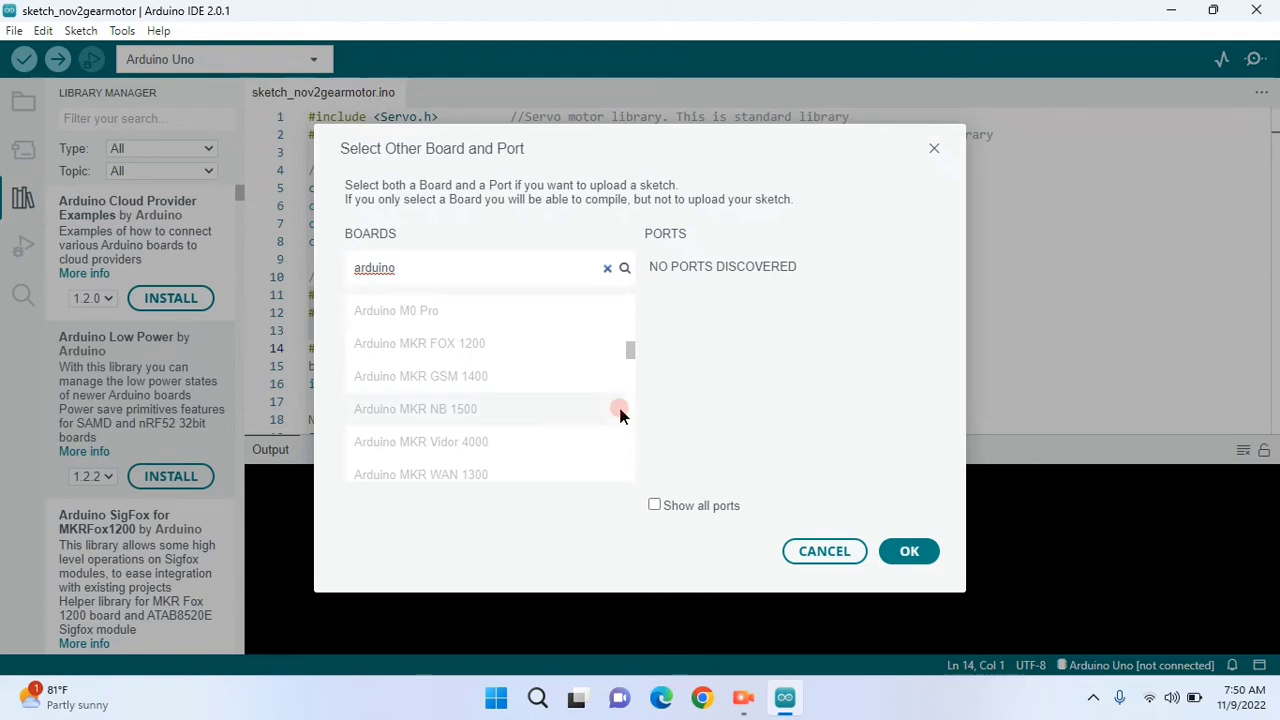
text(uno)
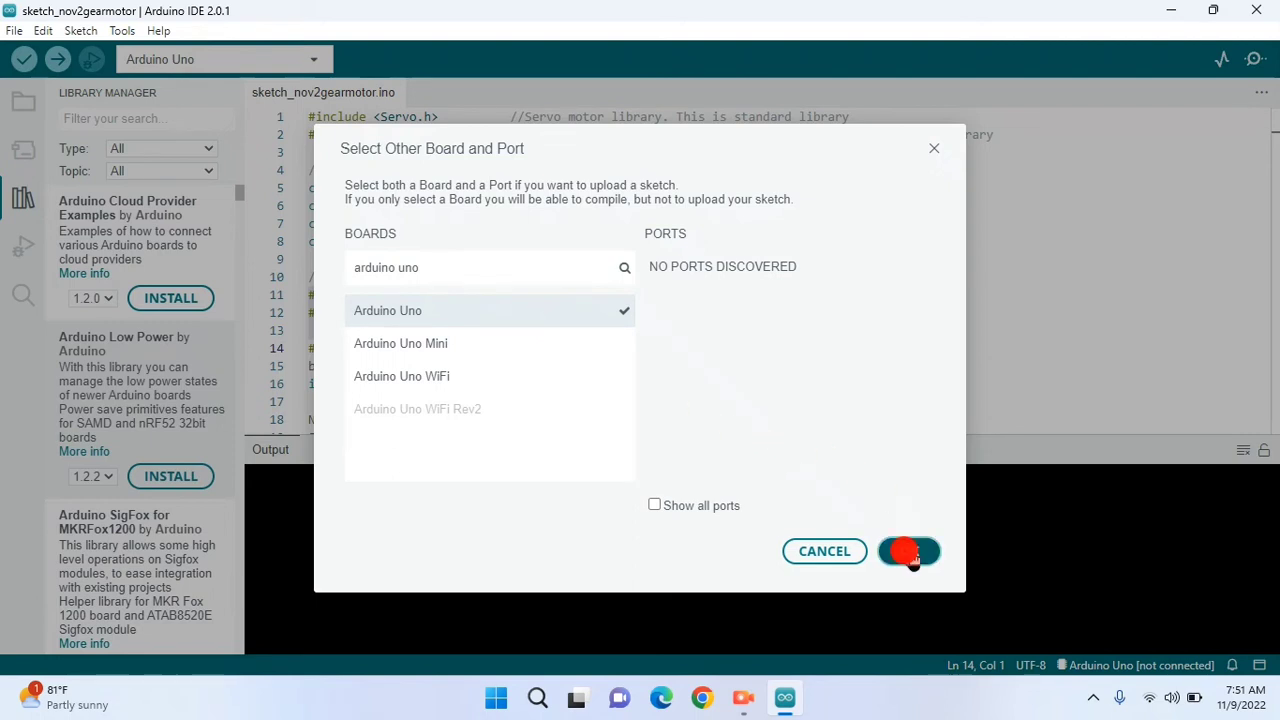
click(908, 552)
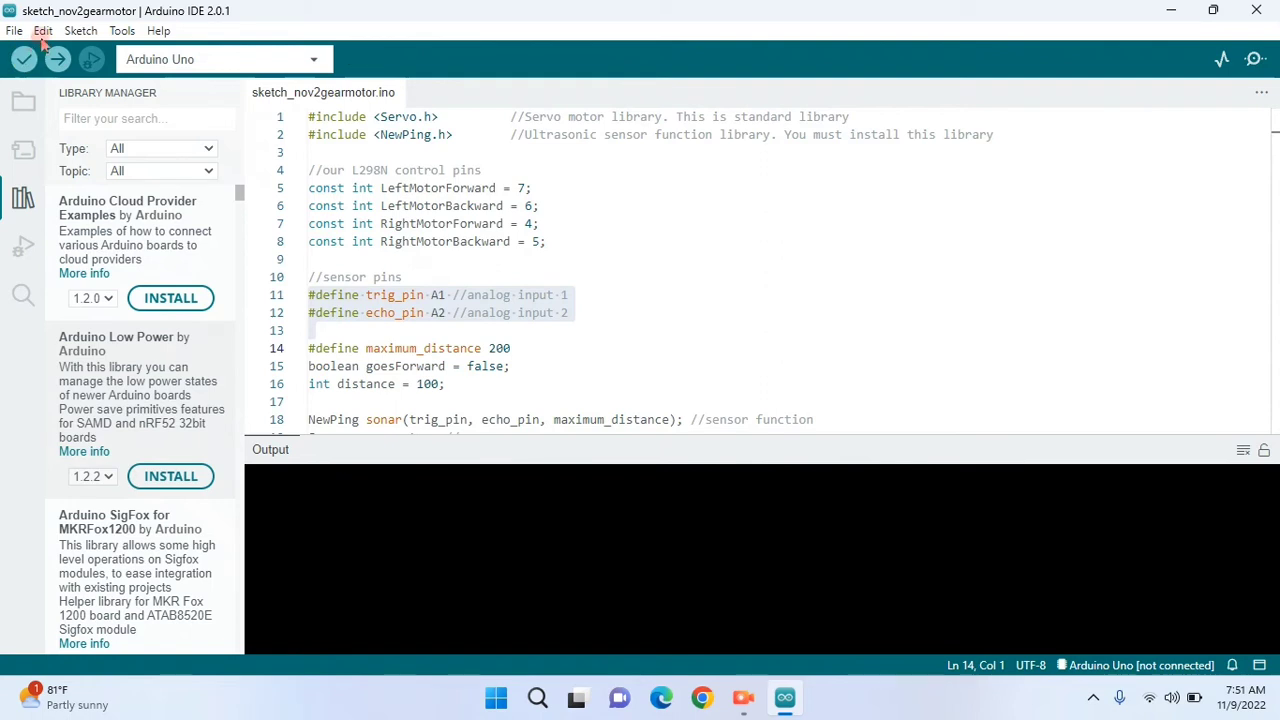
mouse_move(122, 32)
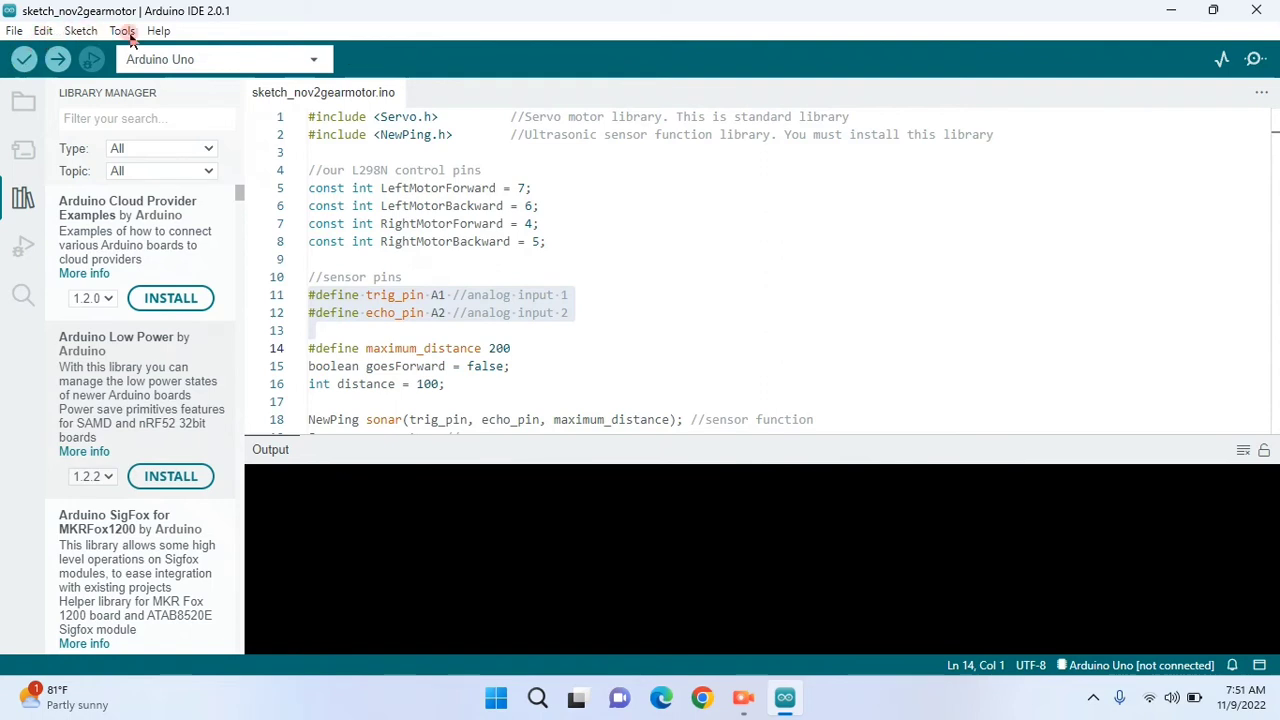
click(122, 30)
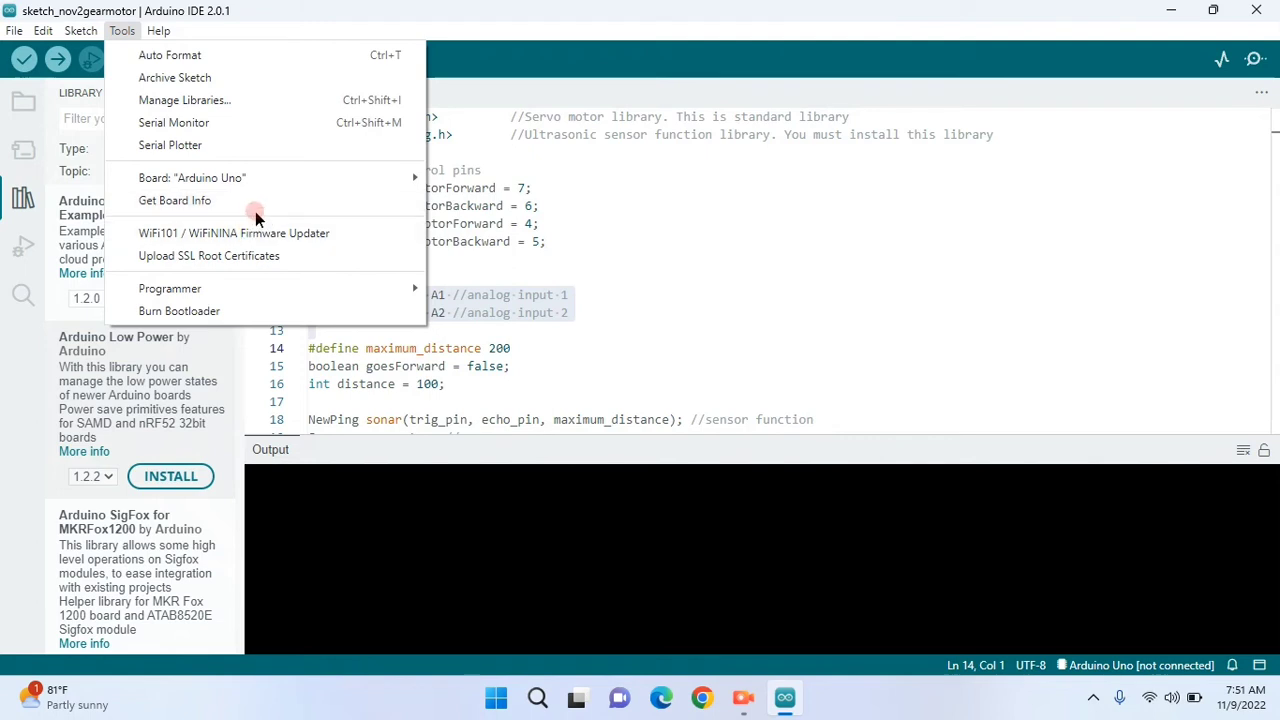
mouse_move(612, 270)
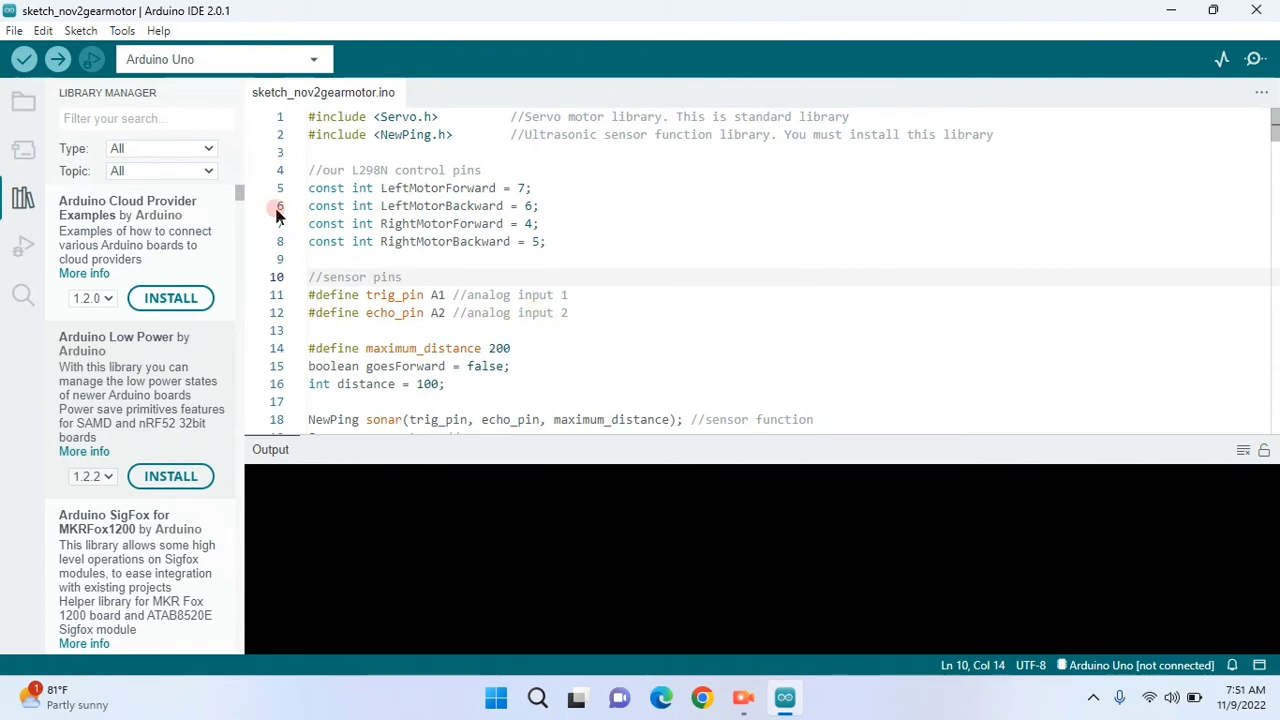
mouse_move(308, 464)
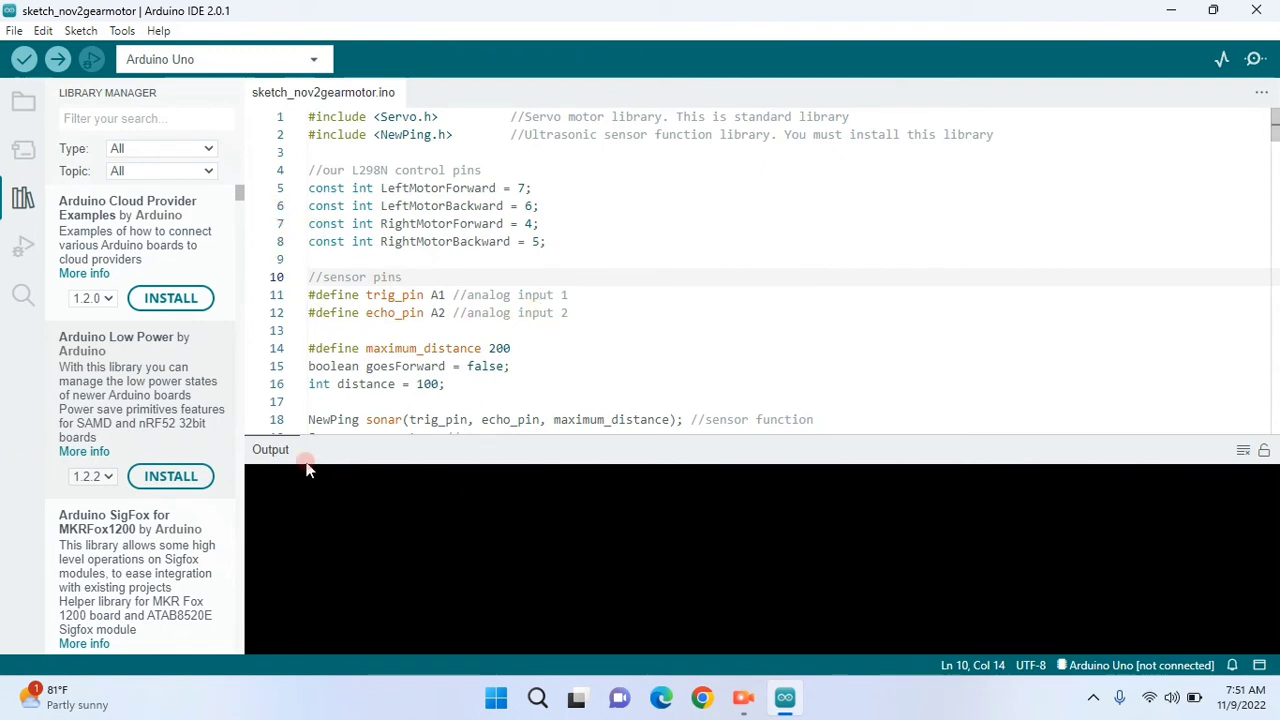
mouse_move(24, 104)
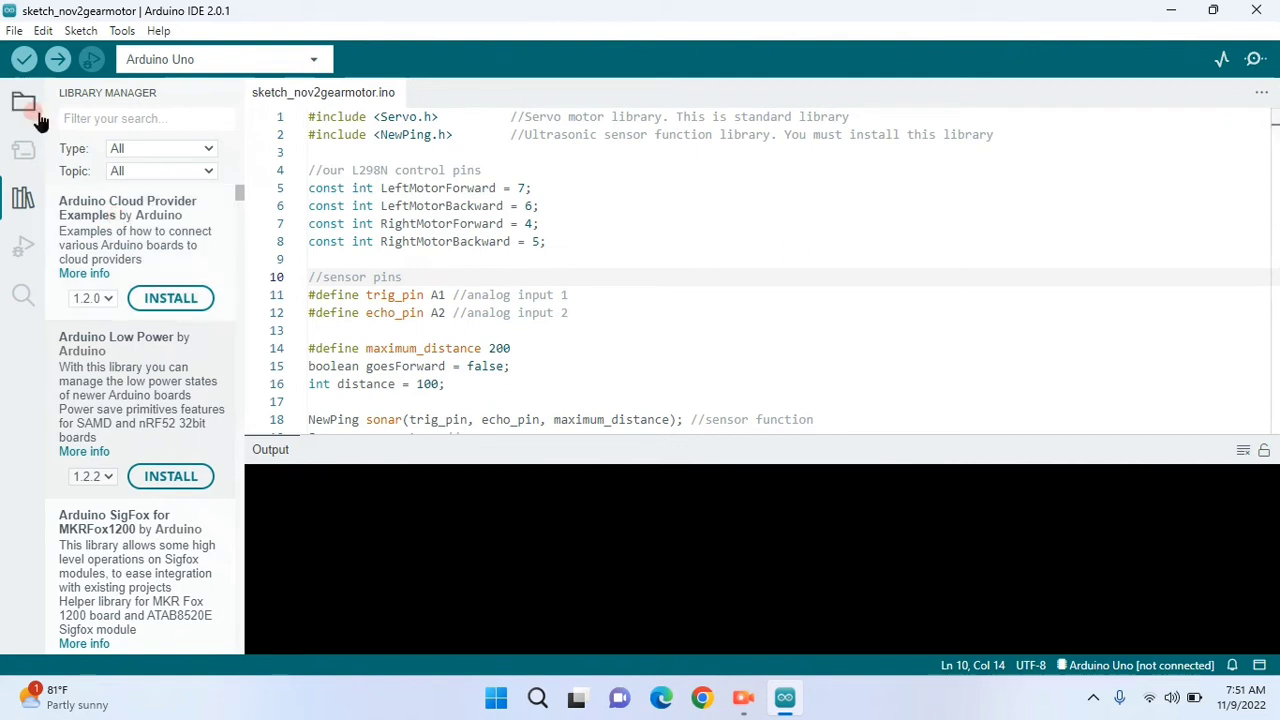
- Verify the gear-motor sketch, then attempt an upload that fails with no upload port provided
click(20, 62)
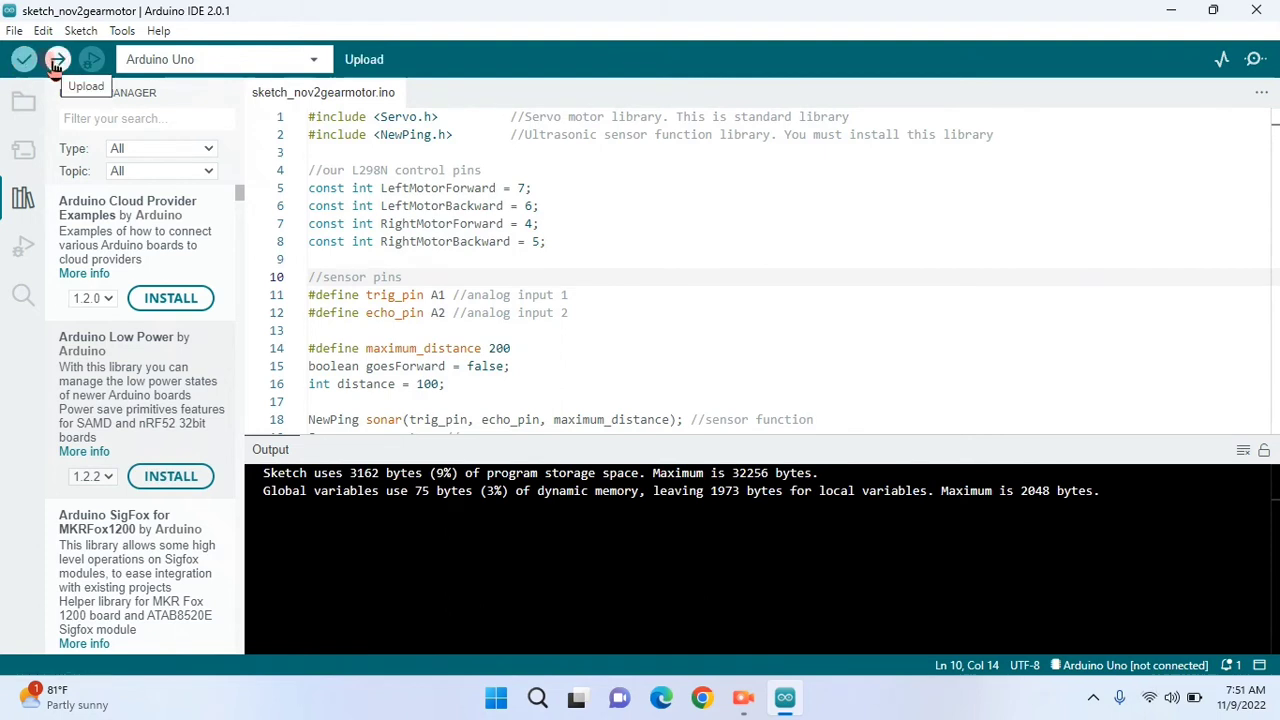
click(56, 58)
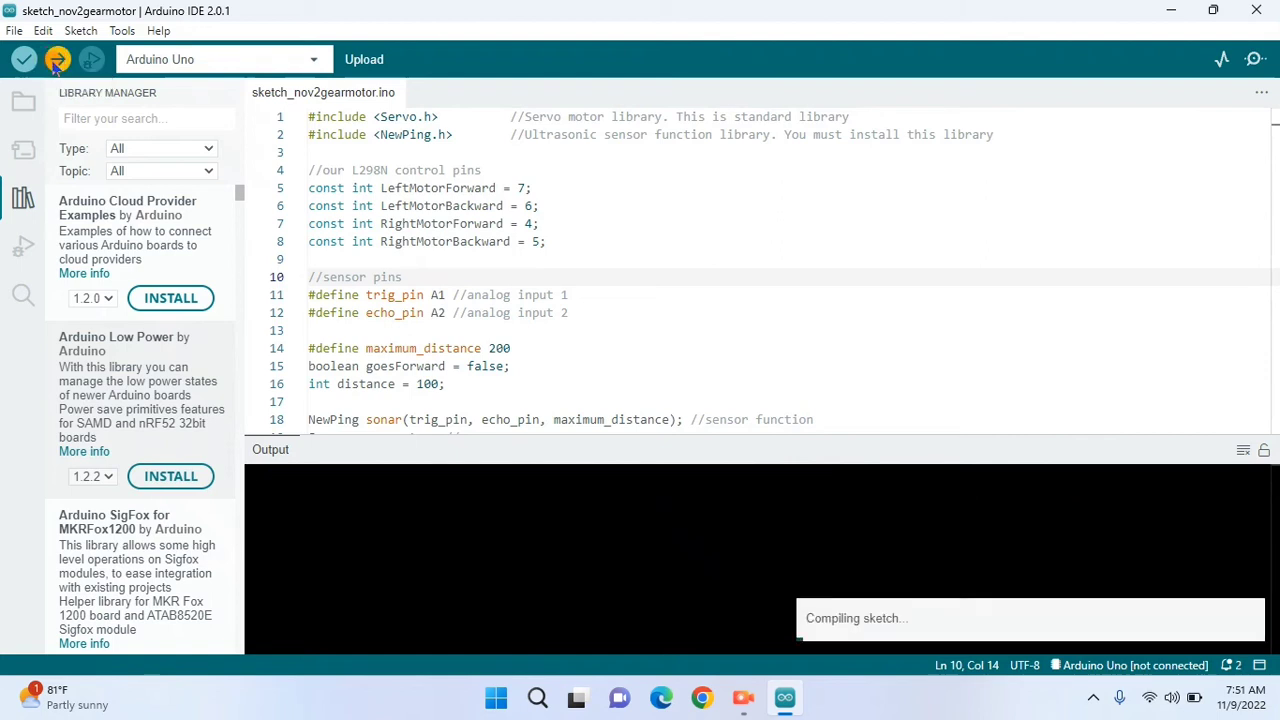
click(56, 60)
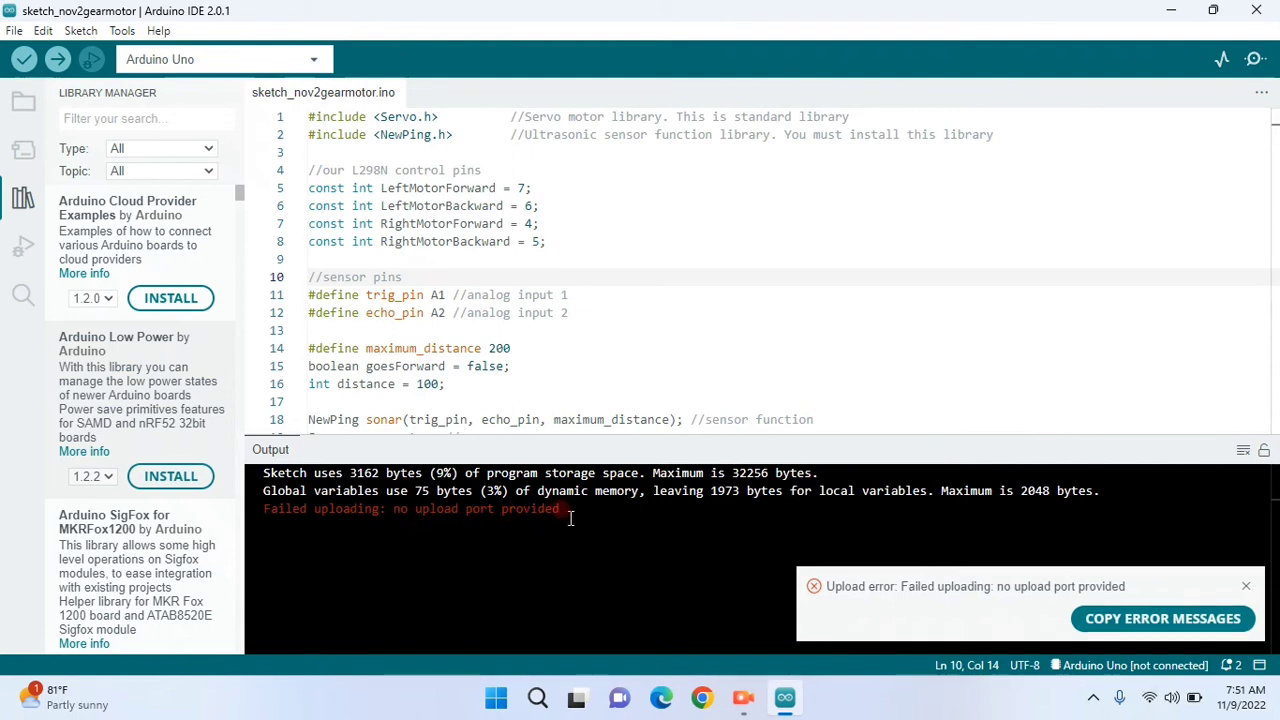
mouse_move(204, 176)
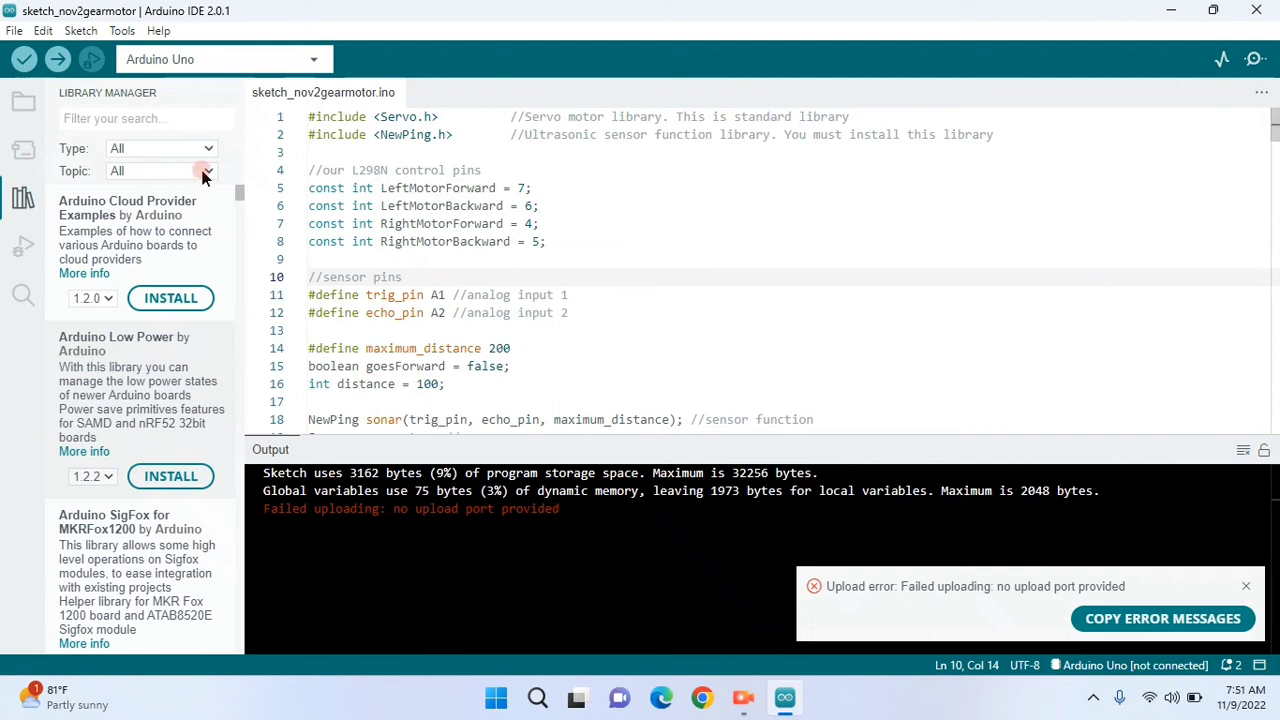
- Look through the Tools menu for the port setting and dismiss it without choosing anything
click(124, 32)
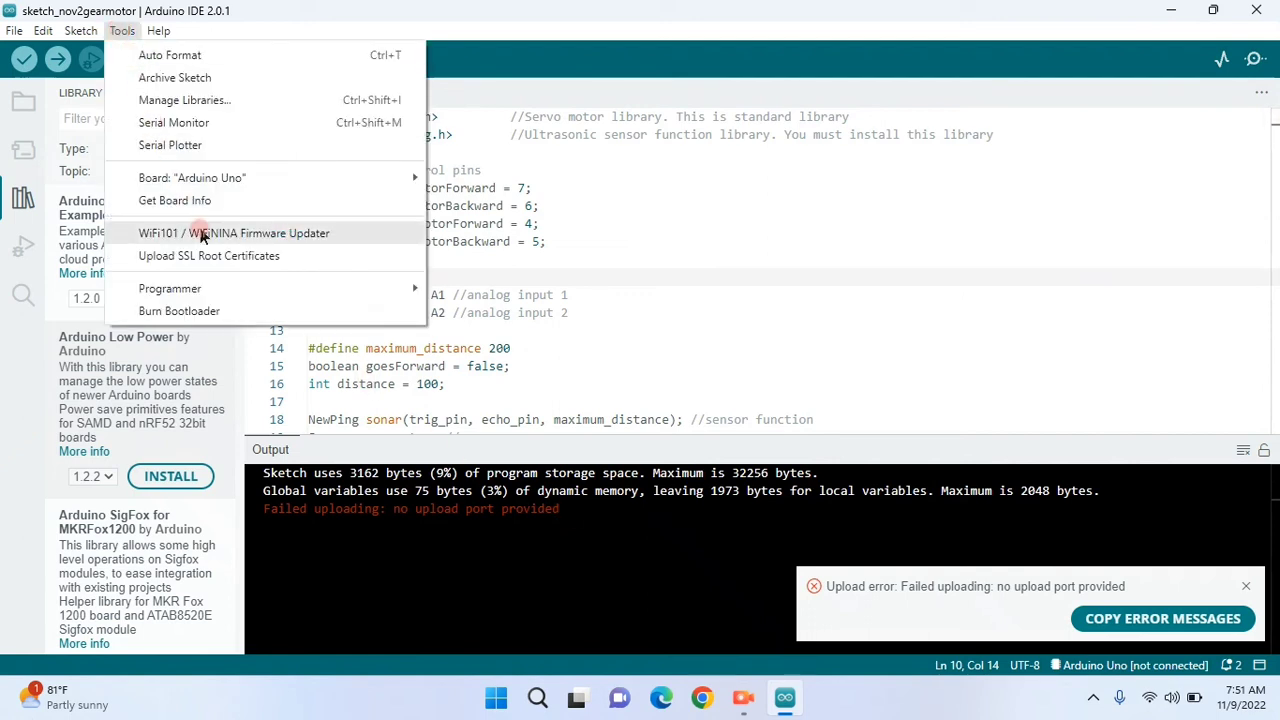
mouse_move(432, 616)
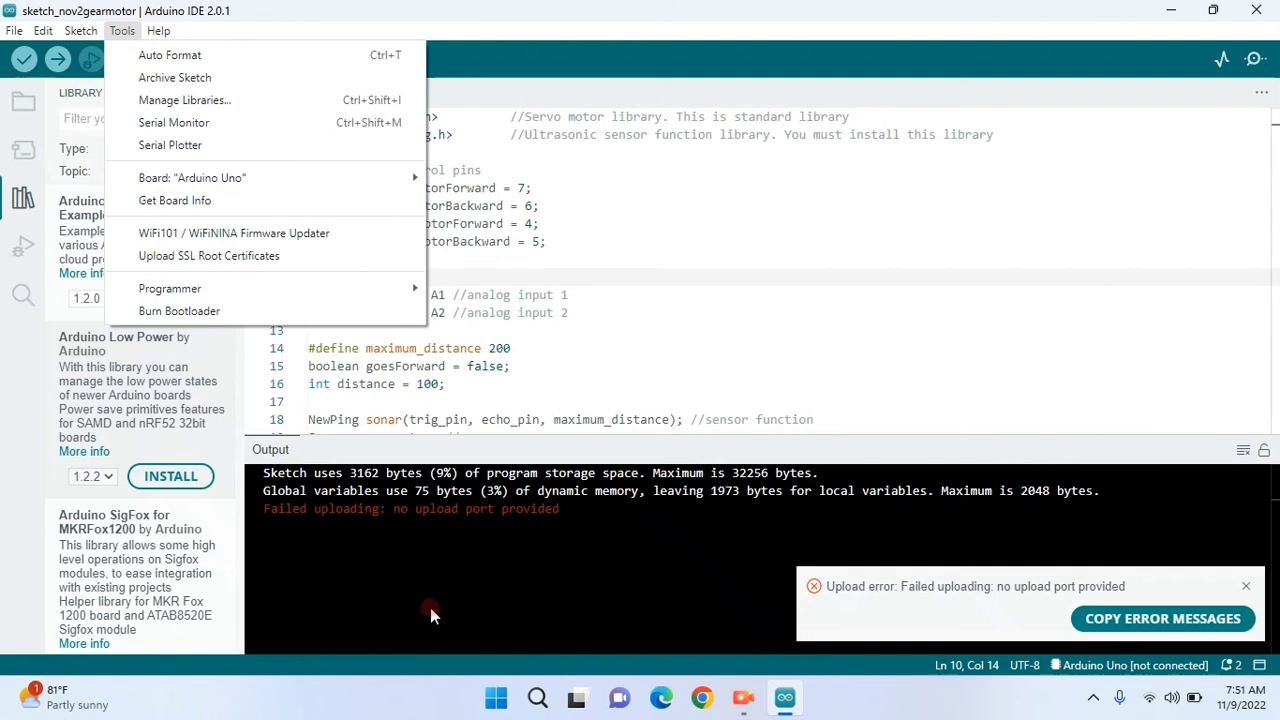
click(430, 608)
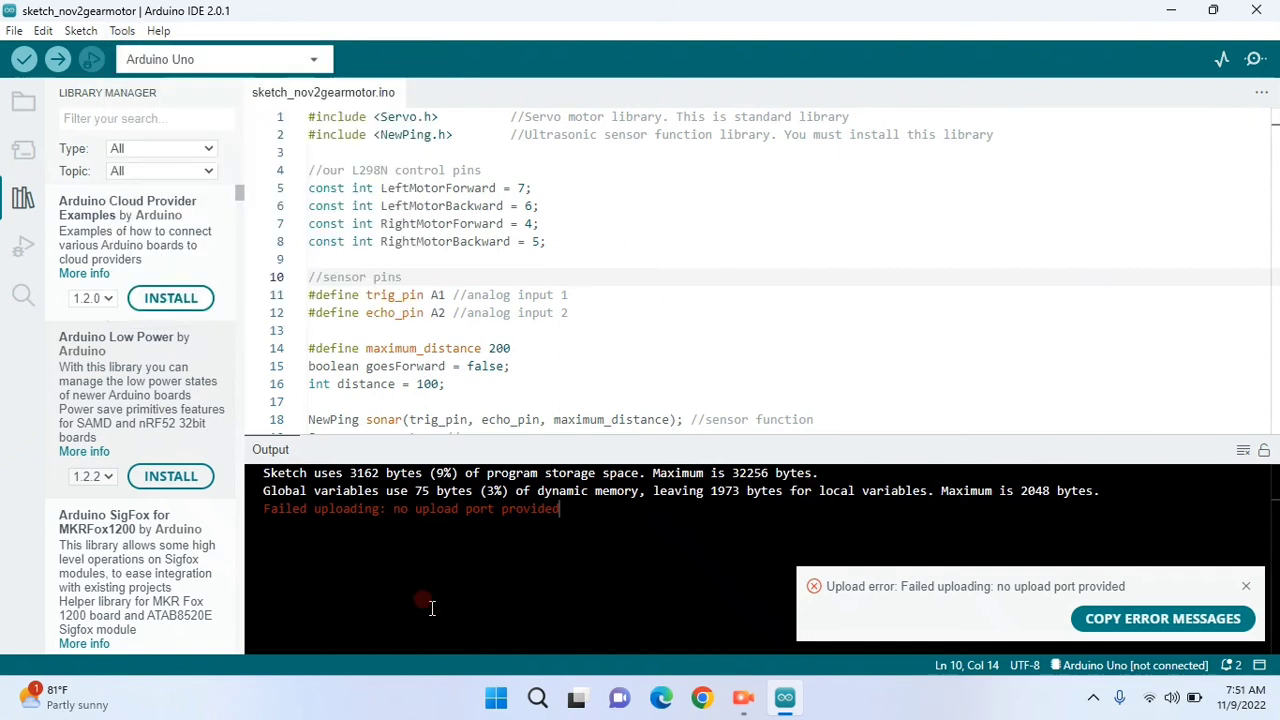
mouse_move(20, 104)
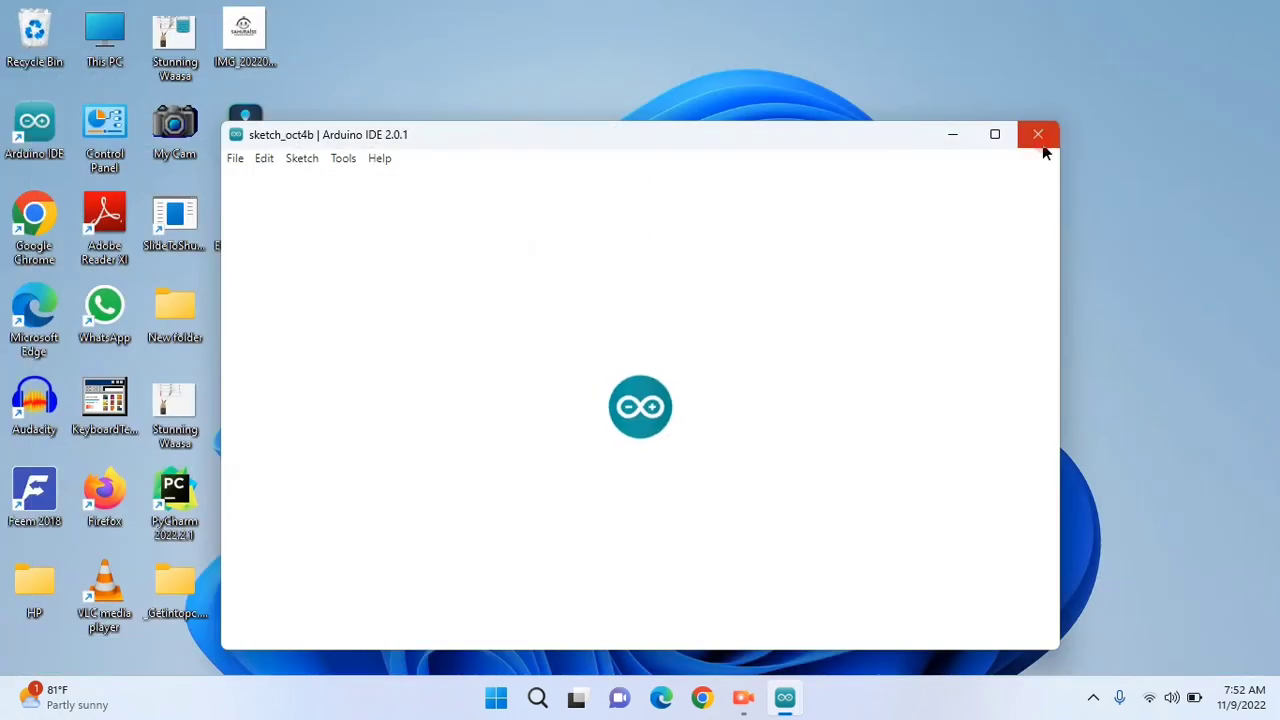
- Select COM3 (Arduino Uno) from Tools > Port to connect the sketch to the board
click(1038, 134)
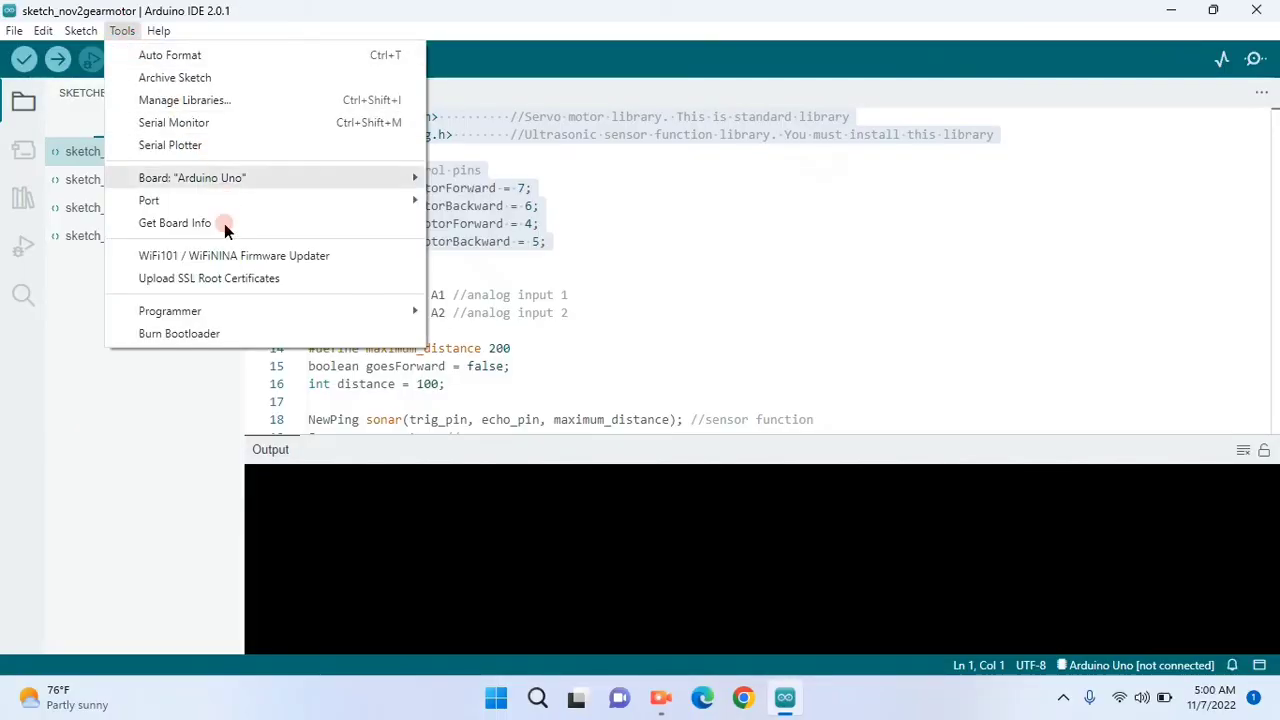
click(148, 200)
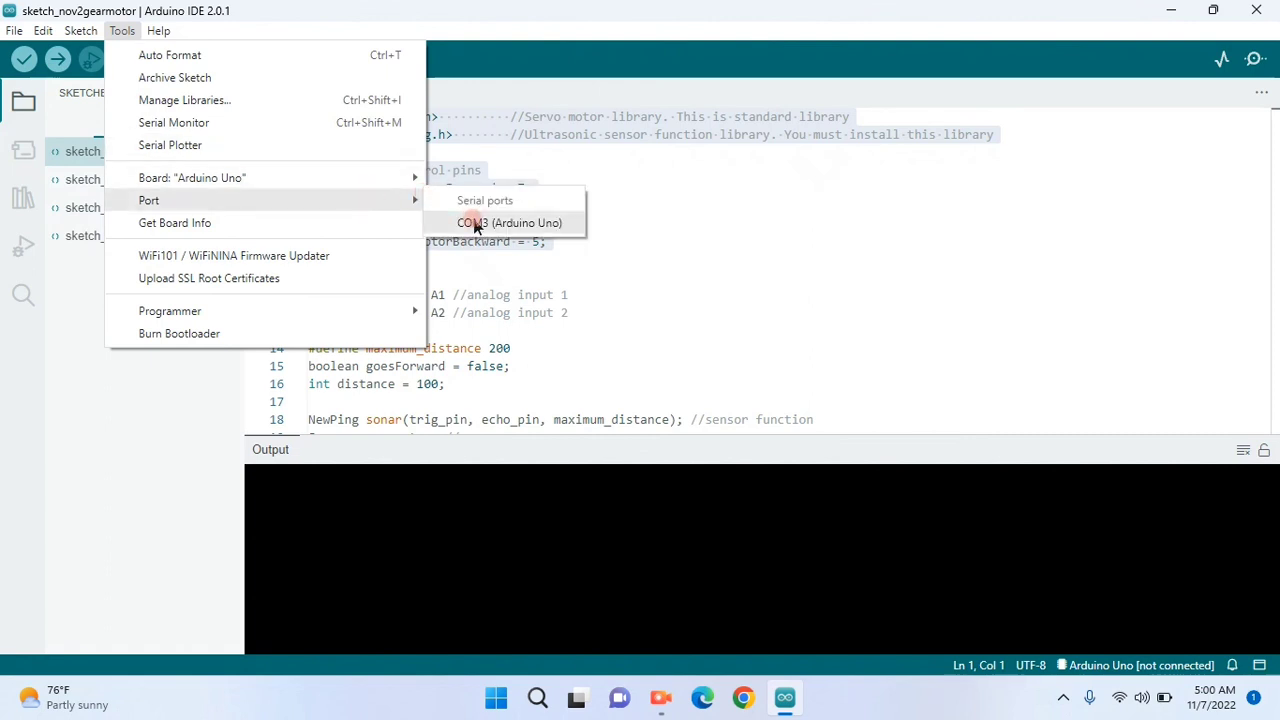
click(498, 222)
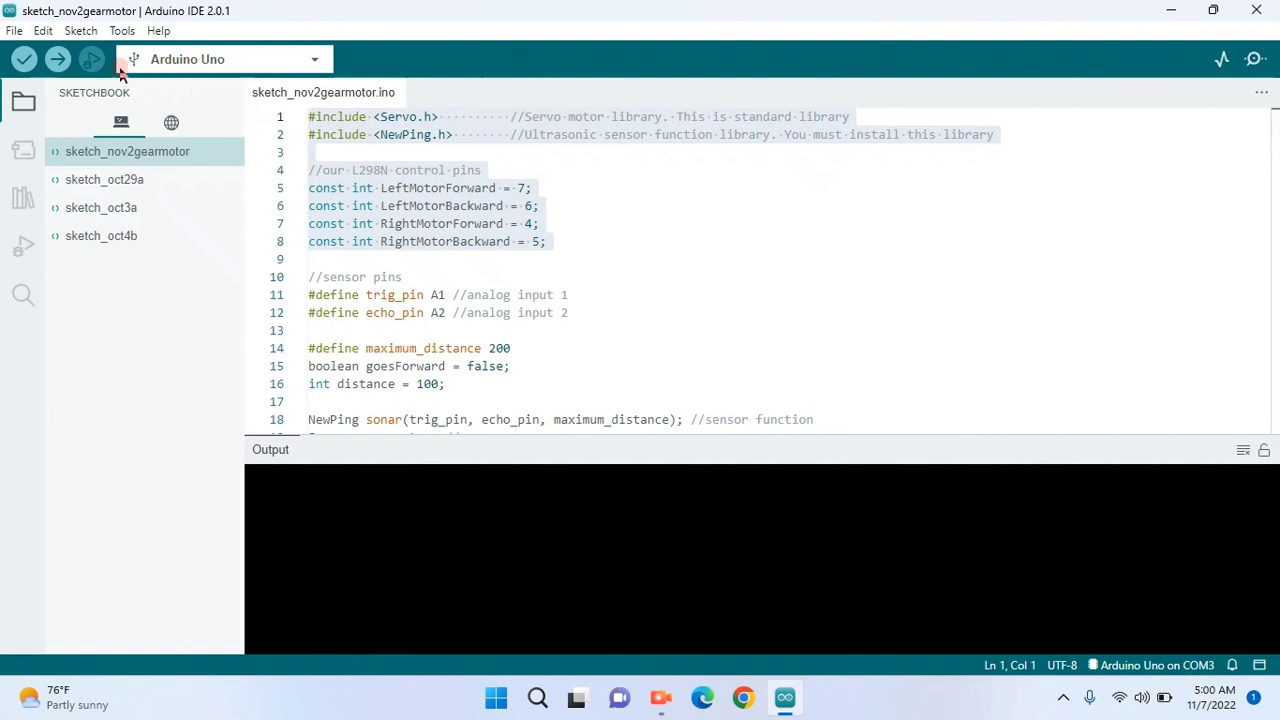
mouse_move(22, 58)
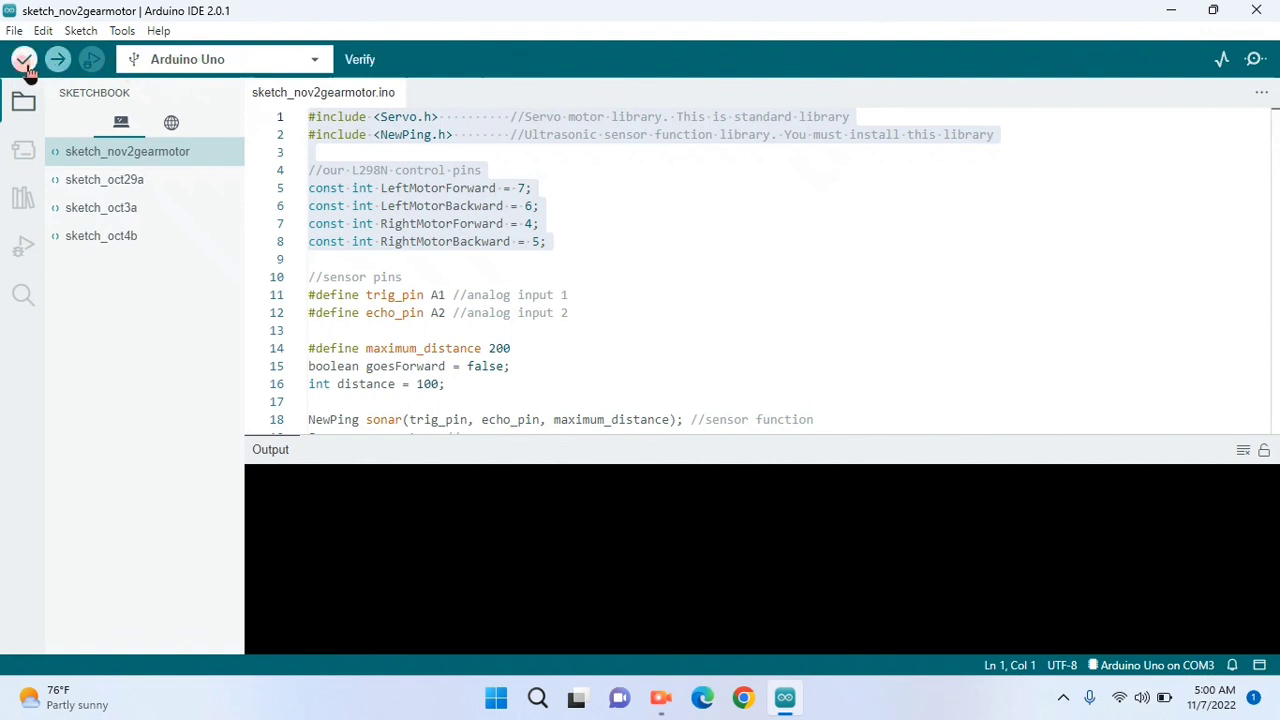
- Verify the gear-motor sketch for the Arduino Uno on COM3 until 'Done compiling', then compile again
click(24, 58)
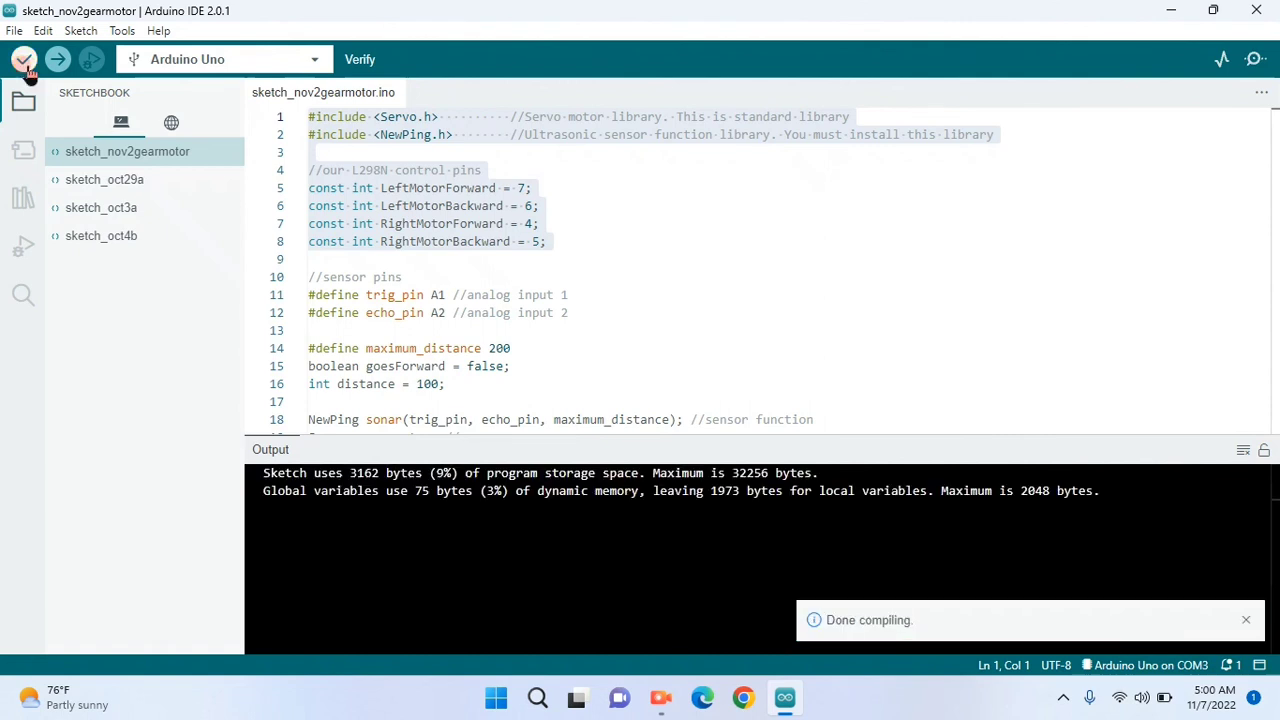
click(56, 58)
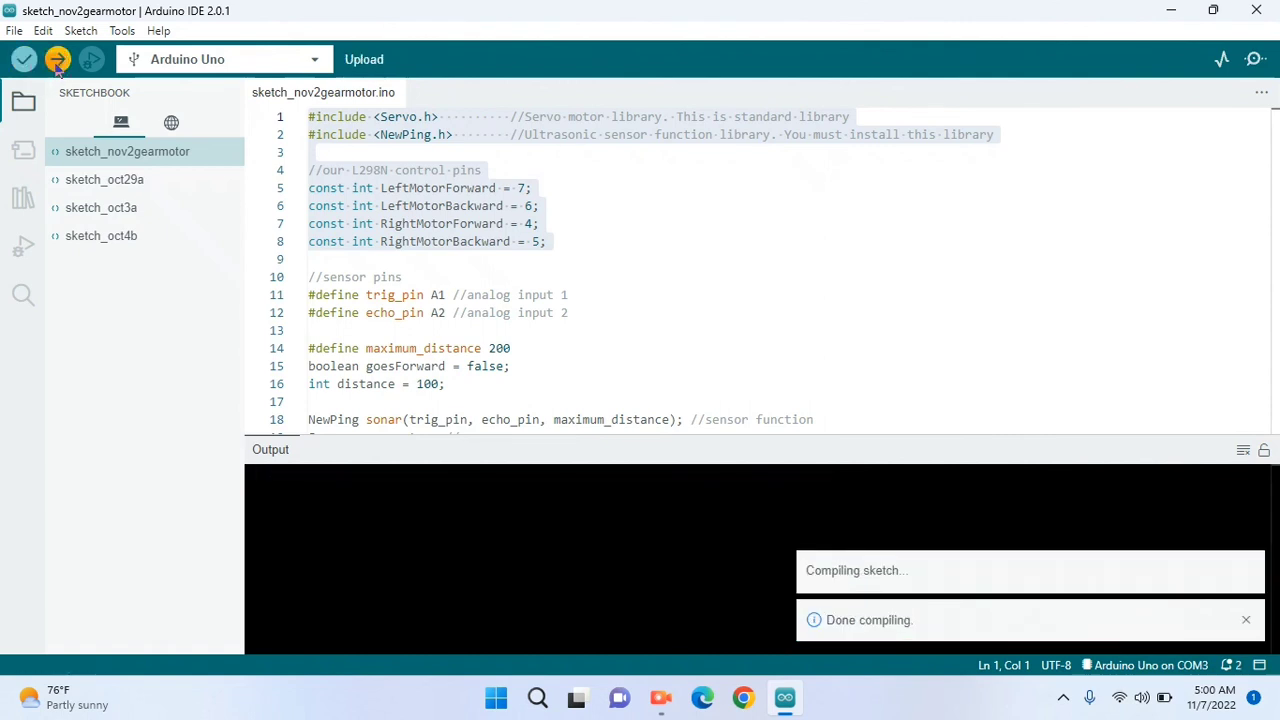